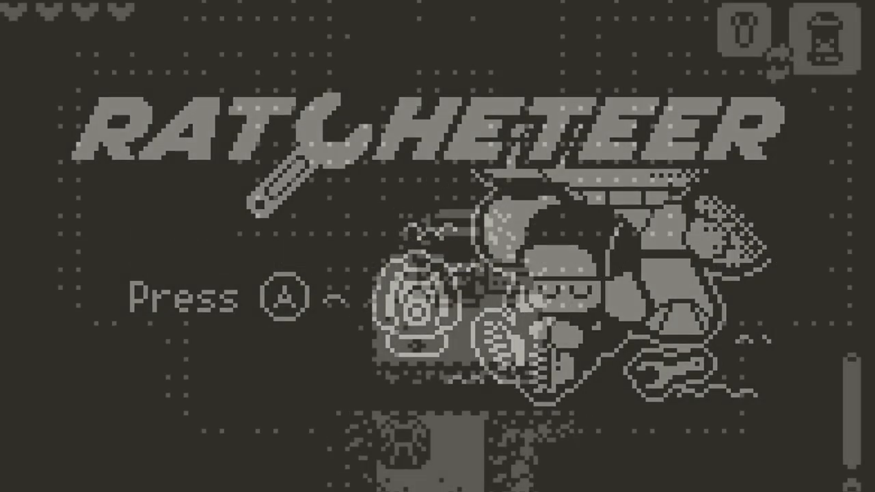
Look through the Title Screen, Battle and Tutorial scene examples.
key("a")
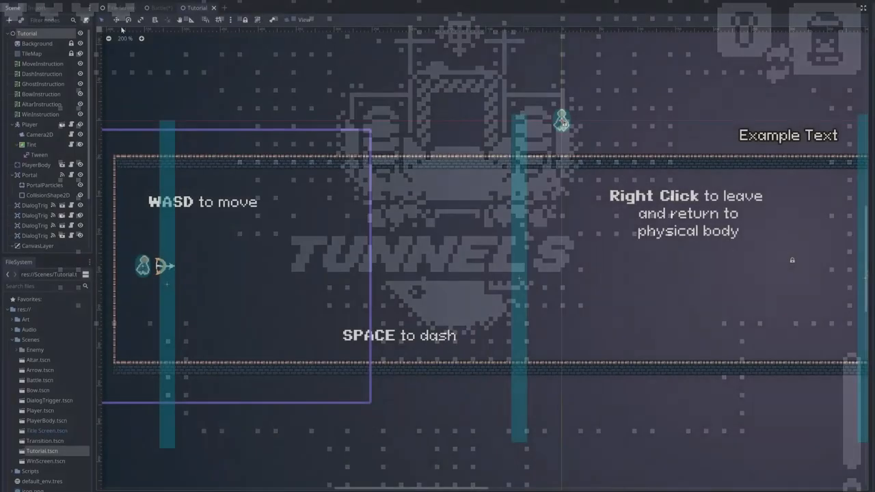
left_click(121, 7)
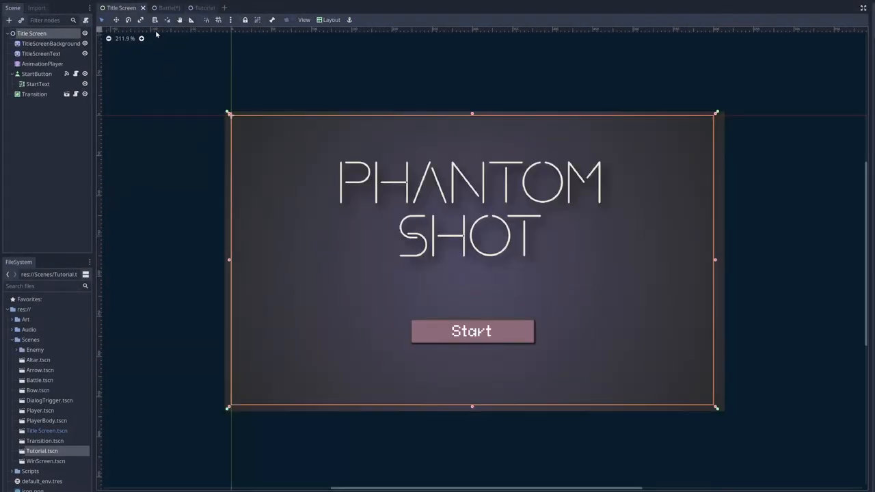
left_click(165, 7)
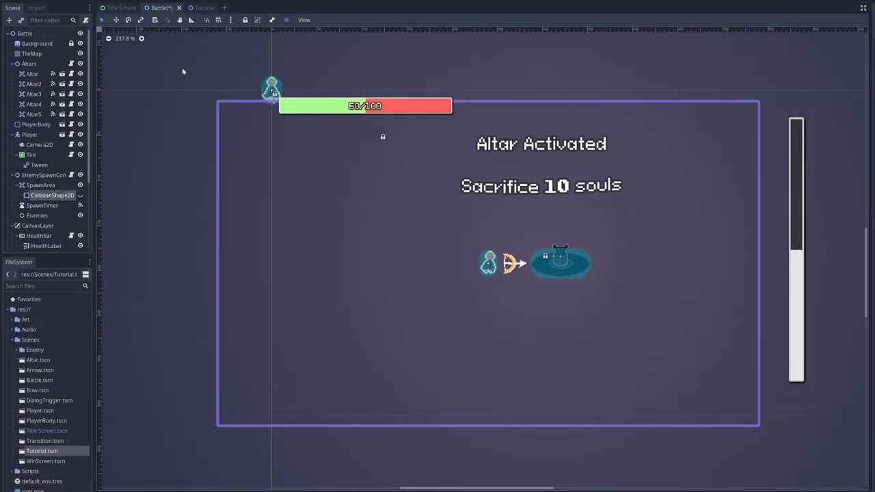
left_click(197, 8)
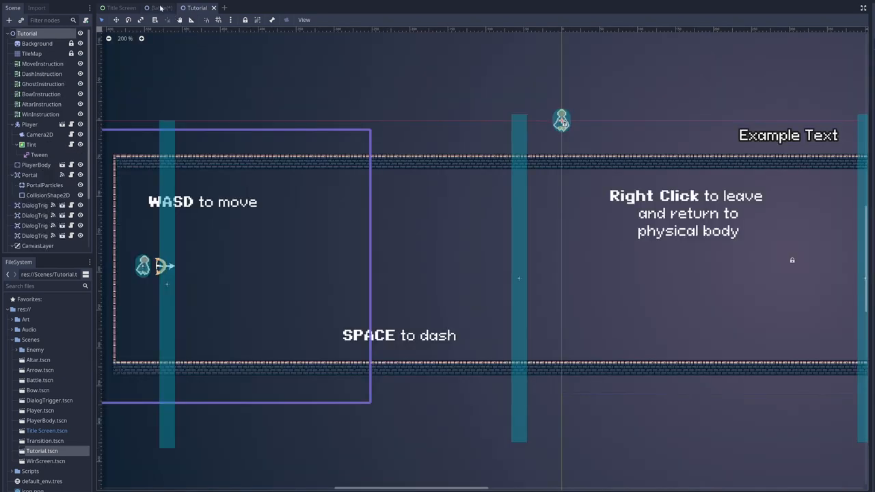
left_click(162, 7)
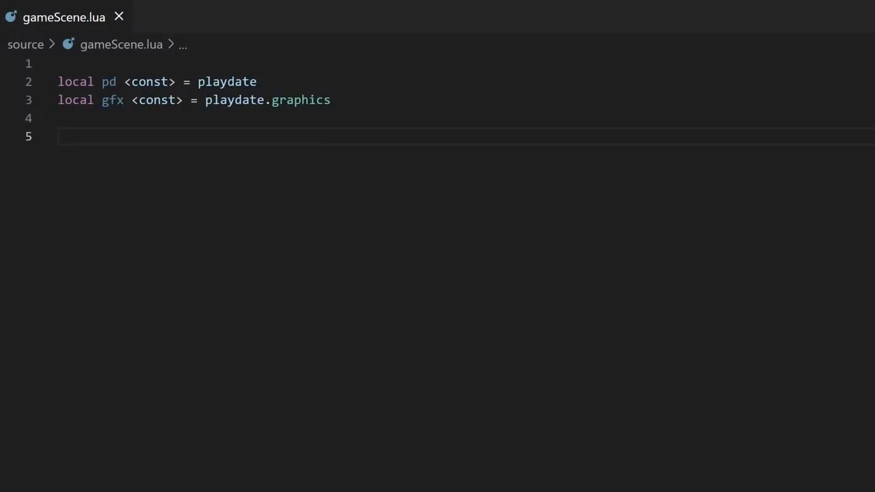
Declare class('GameScene').extends(gfx.sprite) with an init that calls self:add().
type("class('GameScene')")
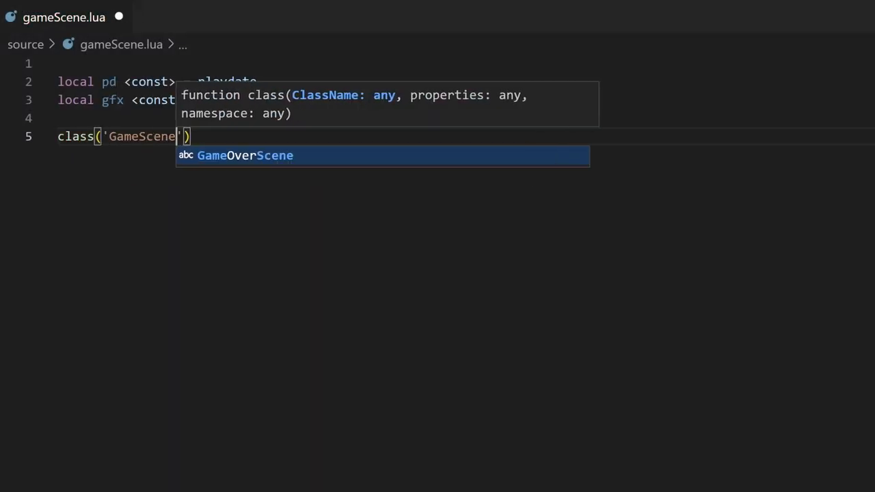
type(".extends(gfx.sprite)")
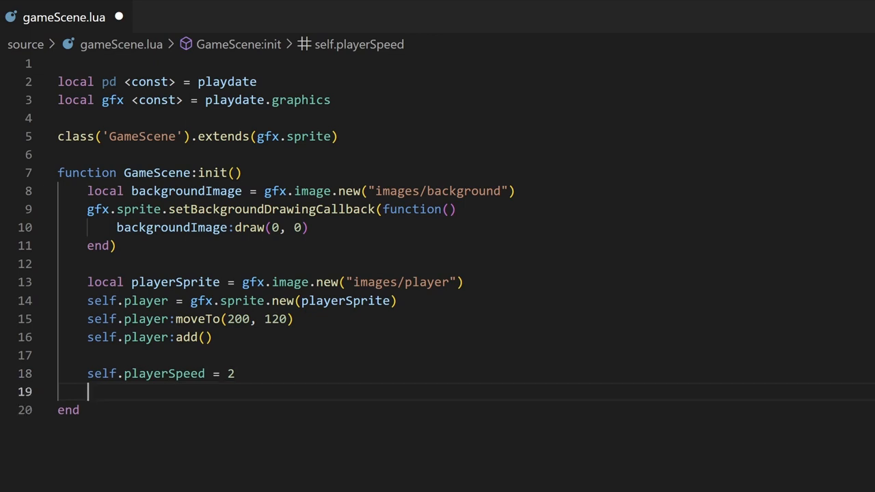
type("self:add()")
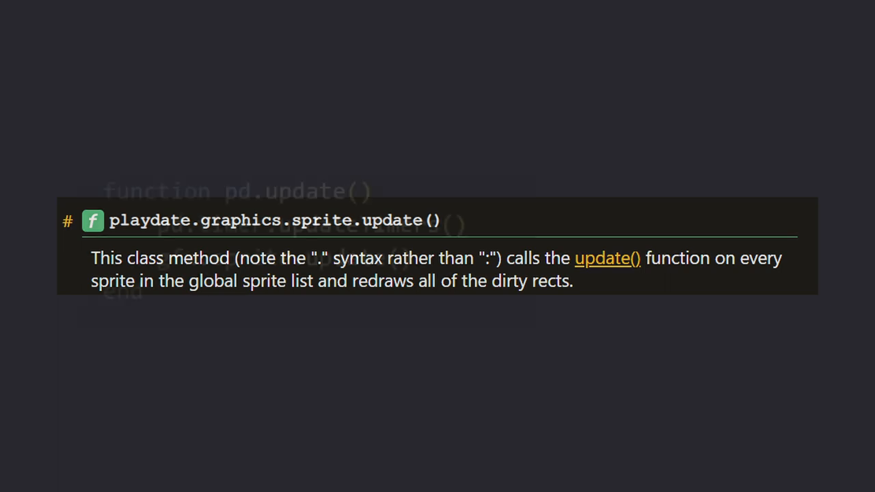
type("function GameOverScene:update(")
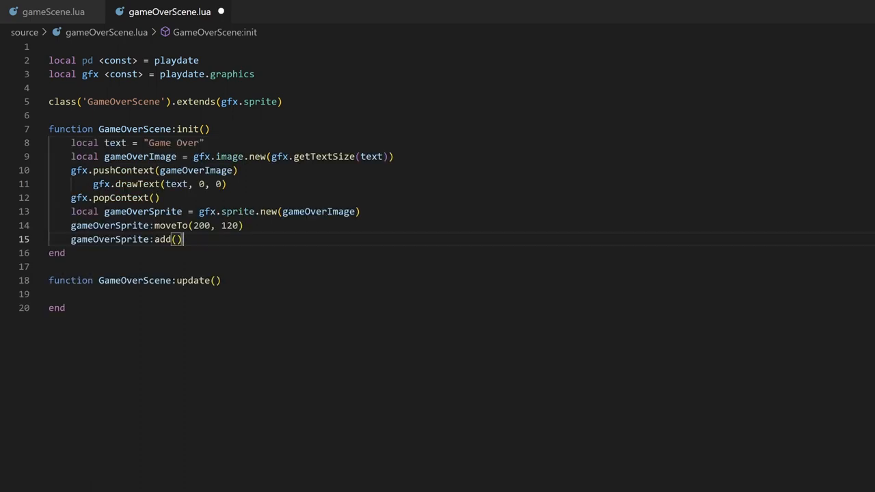
Add self:add() at the end of GameOverScene's init.
type("self:add(")
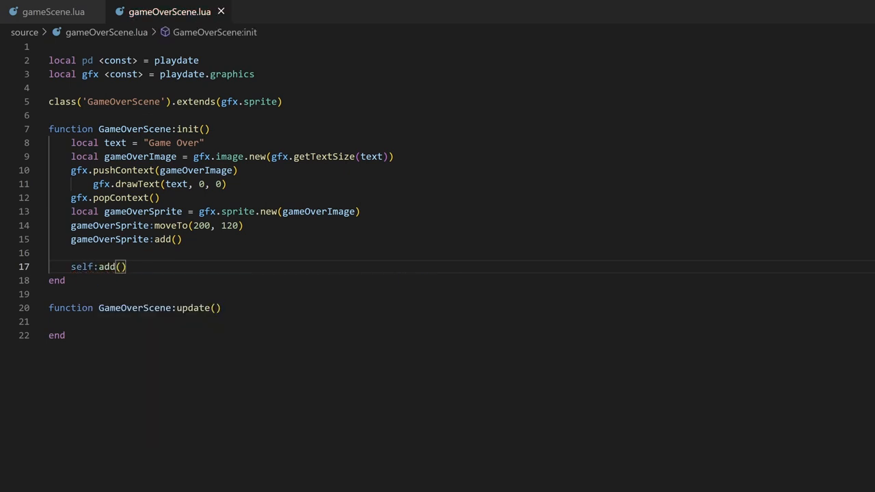
left_click(292, 11)
type("class('SceneManager').extends()")
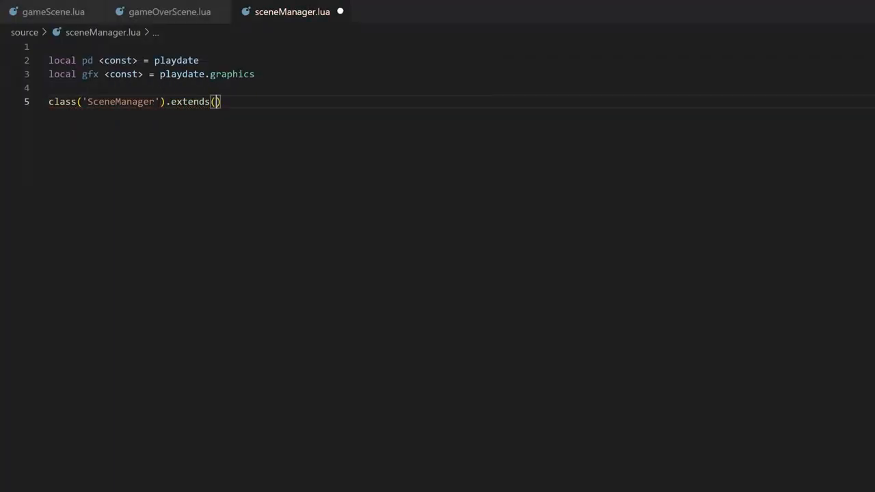
Save, then write switchScene storing self.newScene = scene and loadNewScene calling gfx.sprite.removeAll().
key("ctrl+s")
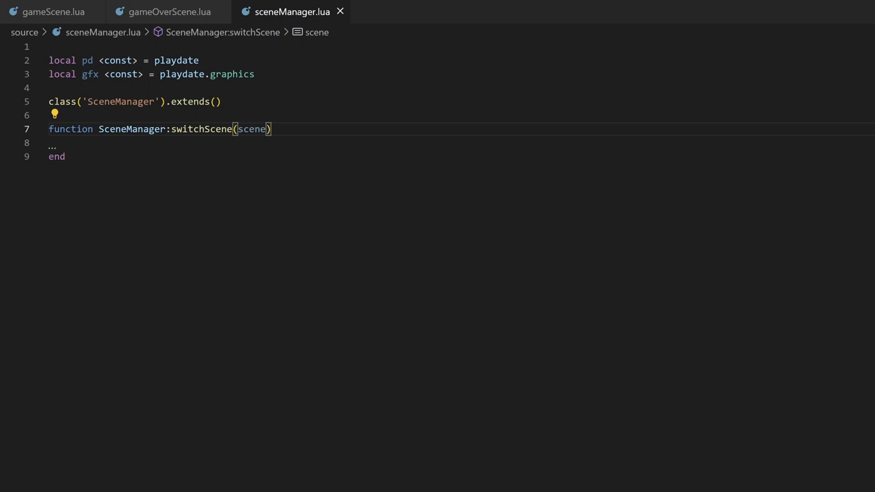
type("self.newScene = scene")
type("function SceneManager:loadNewScene(")
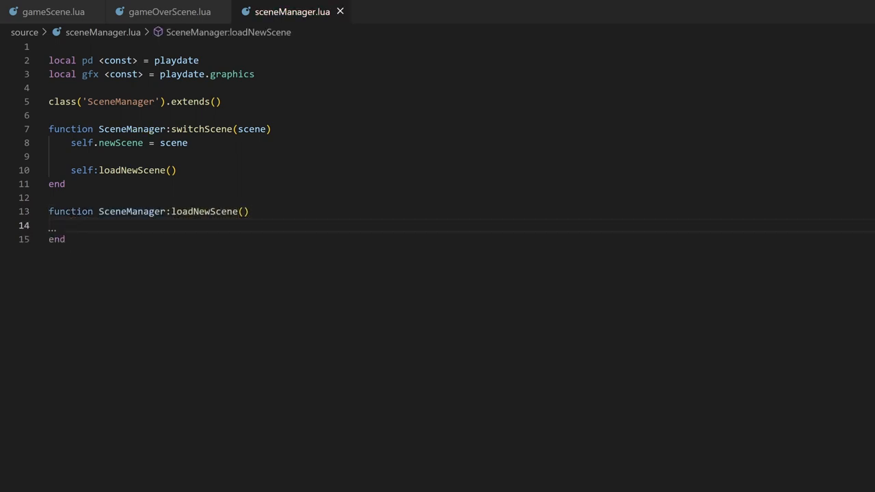
type("gfx.sprite.removeAll()")
type("function SceneManage(")
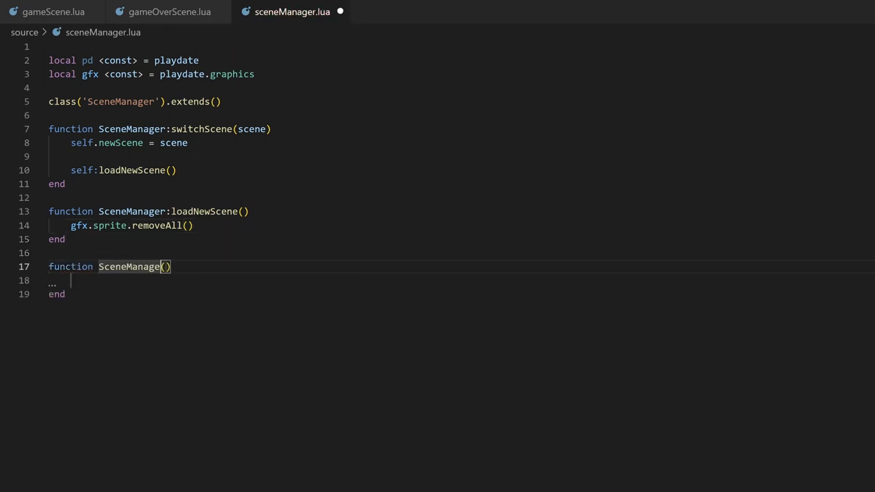
Add a removeAllTimers method looping over pd.timer.allTimers(), and call it.
type(":removeAllTimers")
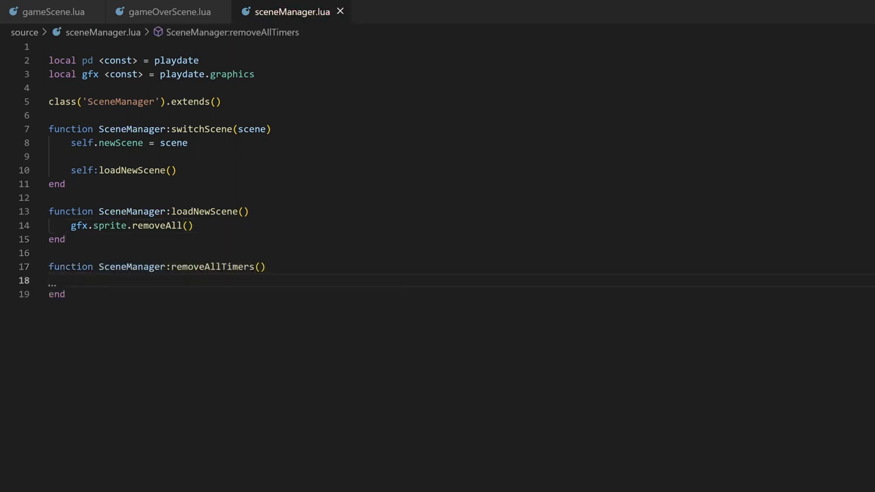
type("local allTimers = pd.timer.allTimers()")
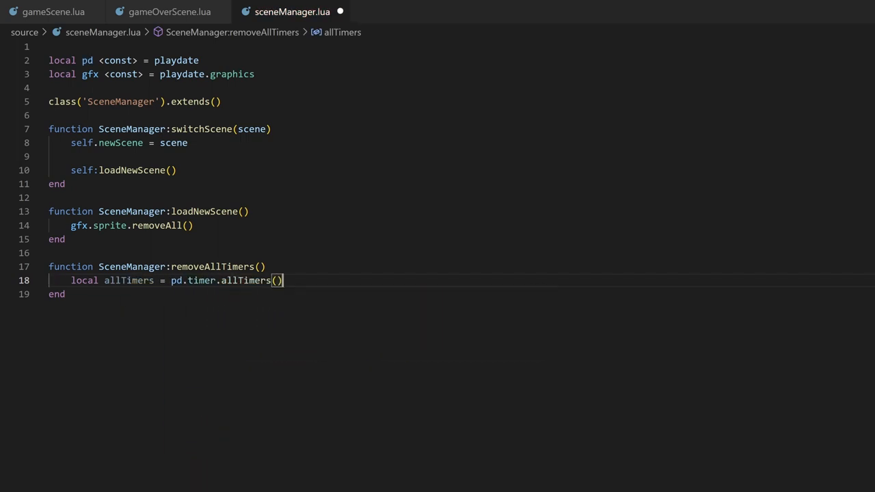
type("for _, timer in ipairs(allTimers) do")
type("timer:remove(")
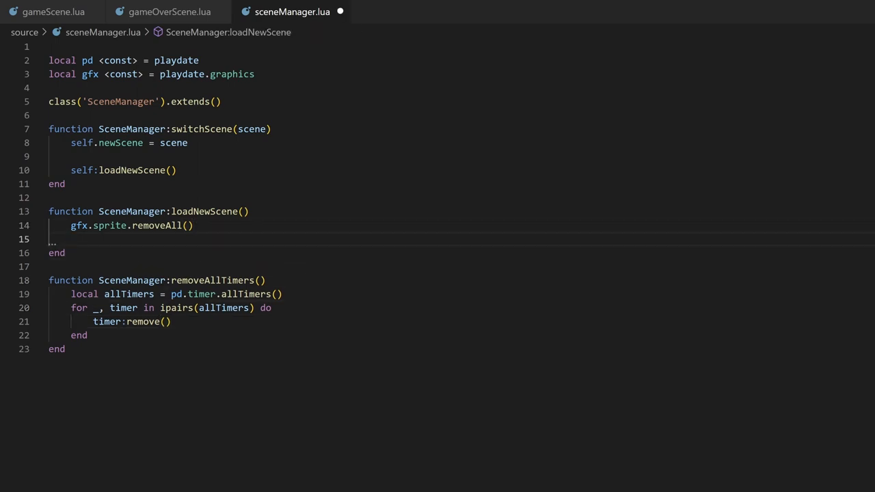
type("self:removeAllTimers()")
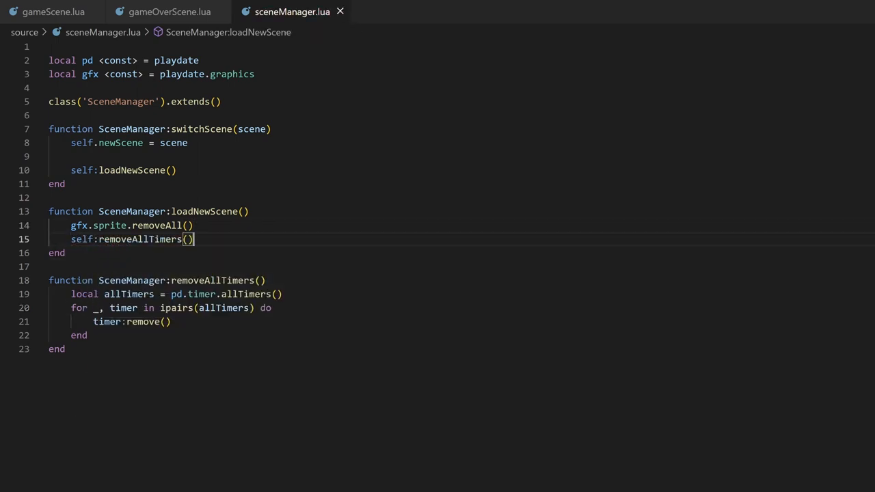
Move cleanup into cleanupScene with gfx.setDrawOffset(0, 0), then call self.newScene() in loadNewScene.
type("gfx")
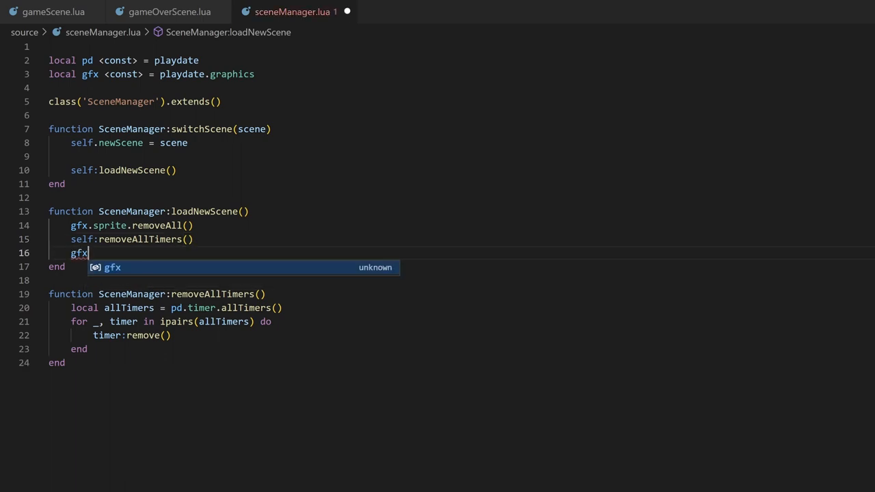
type(".setDrawOffset(0, 0)")
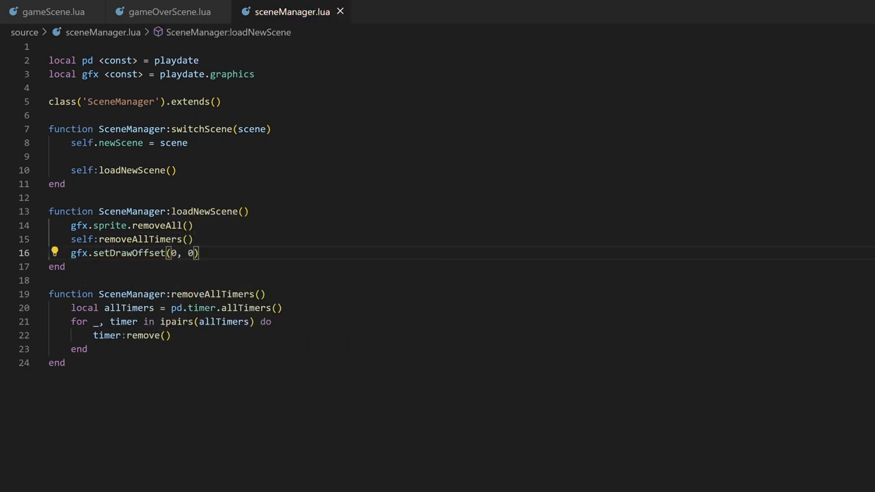
type("function SceneManager:loadNewScene(")
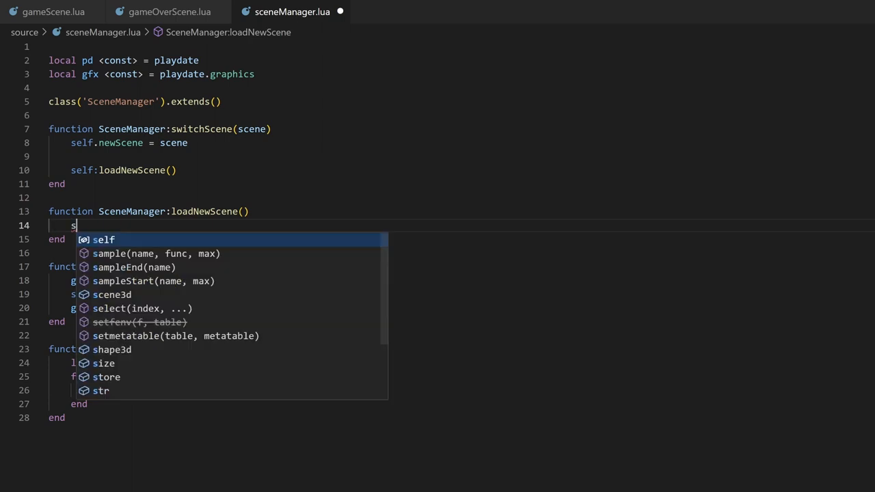
type("elf:cleanupScene()")
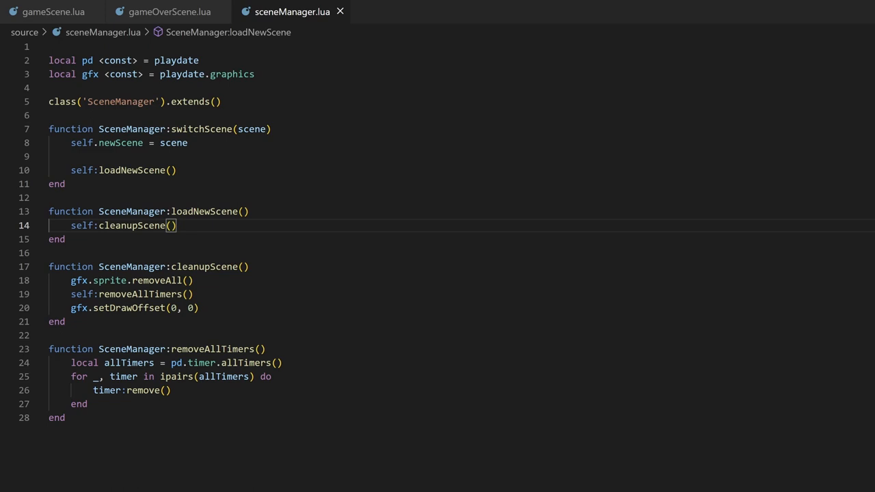
type("self.newScene(")
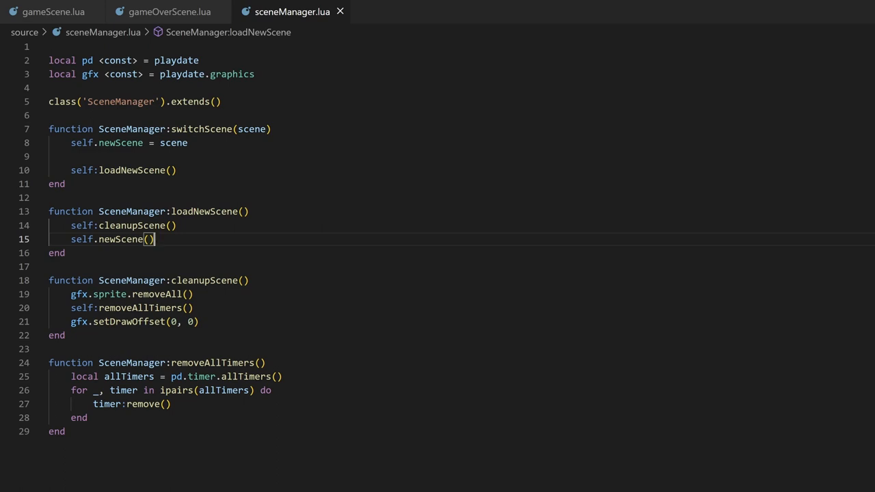
left_click(391, 11)
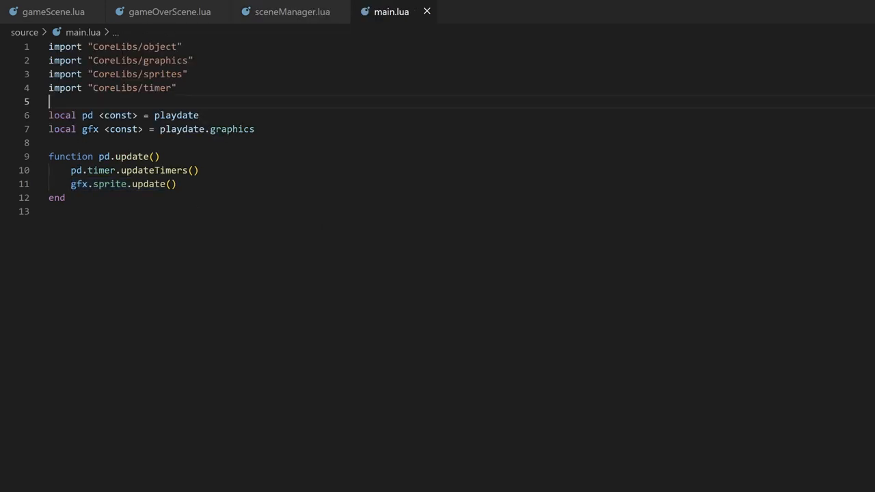
In main.lua, import "sceneManager" and create the global SCENE_MANAGER = SceneManager().
type("import \"sceneManager\"")
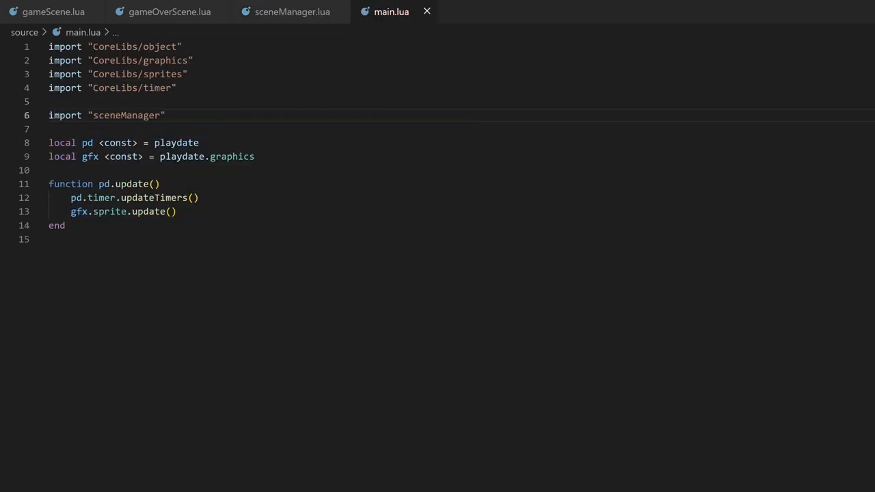
left_click(159, 157)
type("SCENE_MANAGER =")
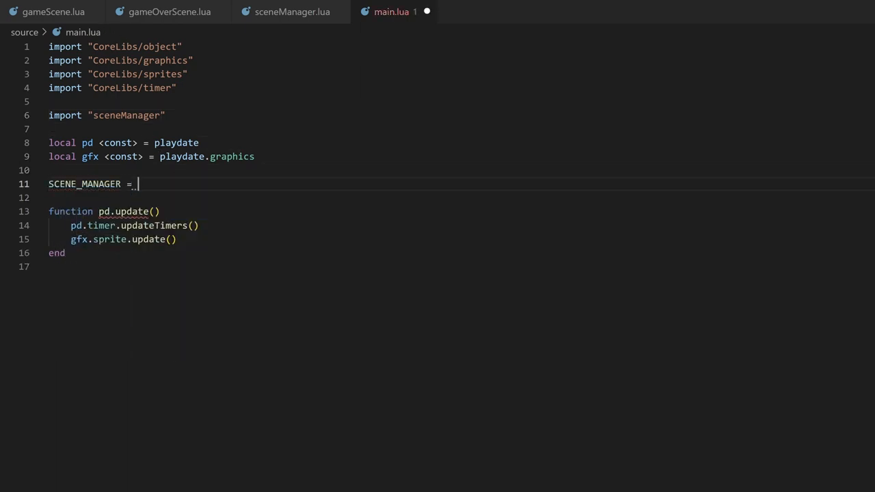
type("SceneManager()")
type("GameScene()")
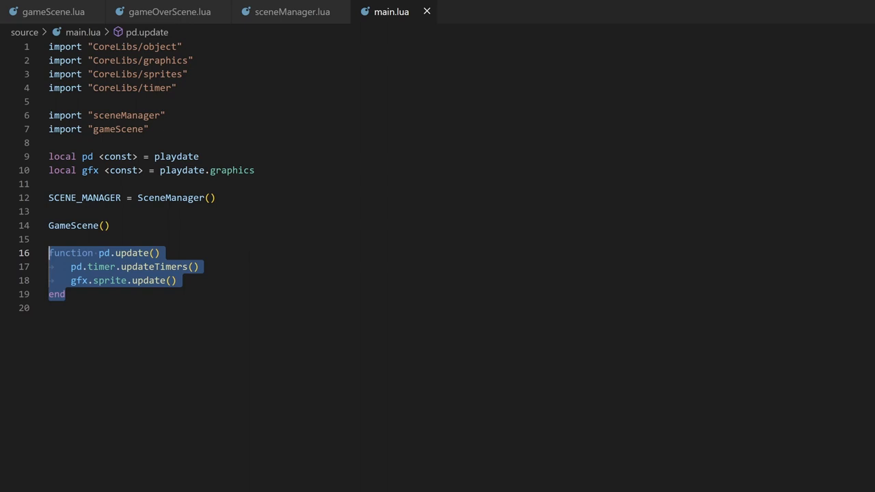
left_click(54, 11)
type("if pd")
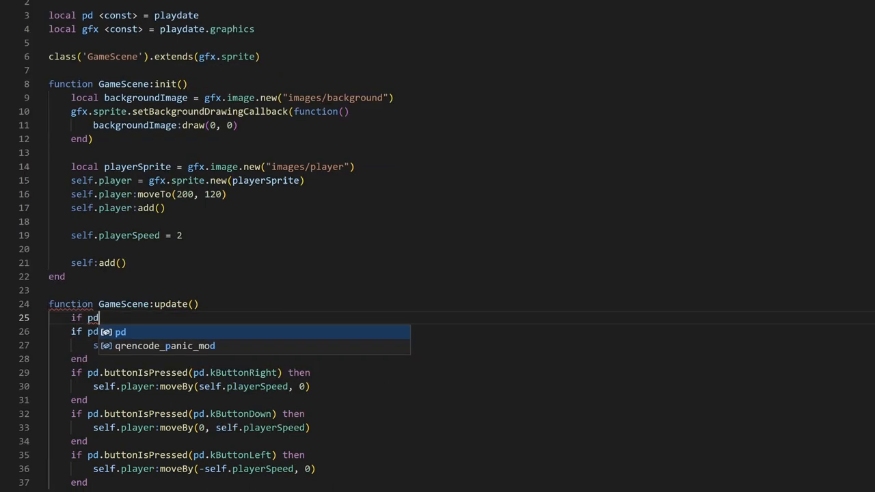
In GameScene's update, call SCENE_MANAGER:switchScene(GameOverScene) when pd.kButtonA is just pressed.
type(".buttonJustPressed")
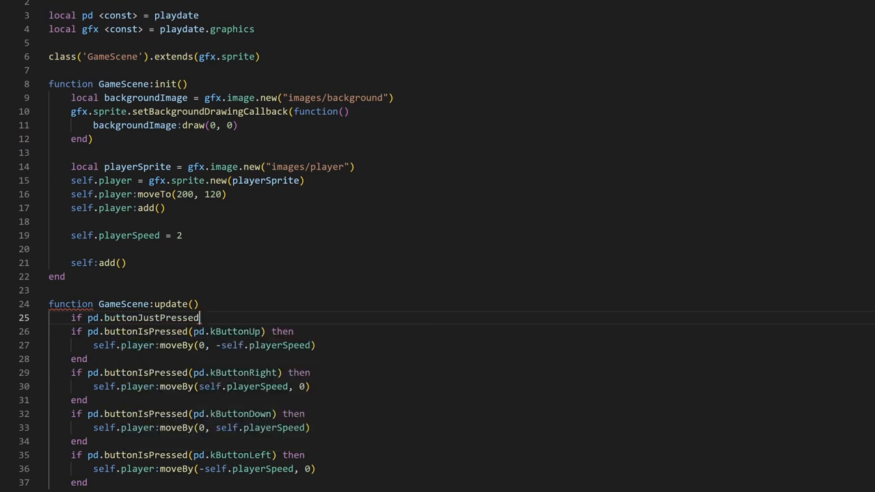
type("(pd.kb")
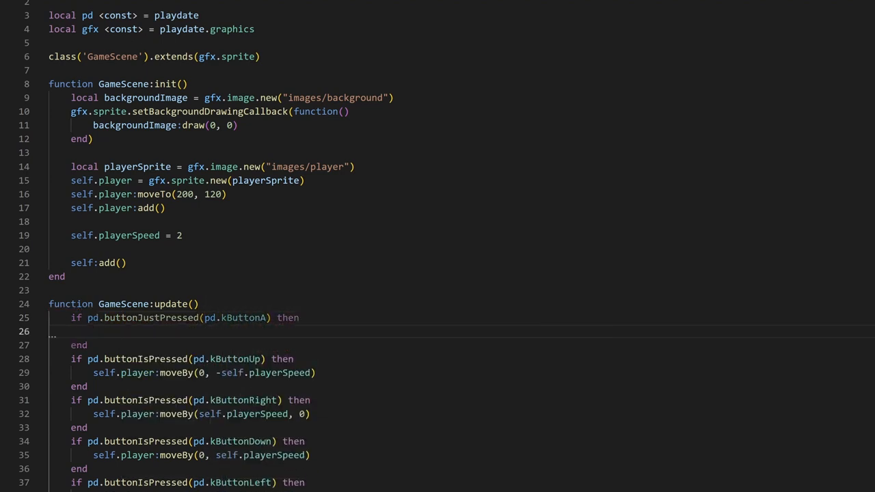
type("SCENE_MANAGER")
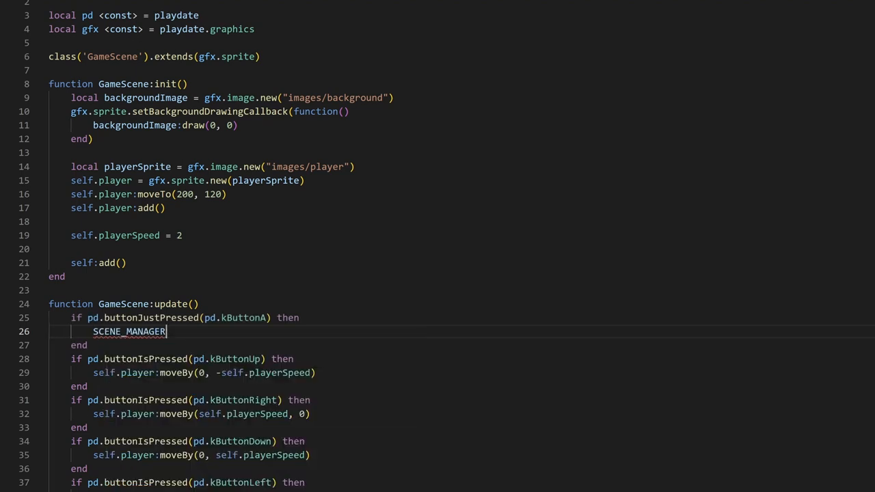
type(":switchScene(GameOverScene")
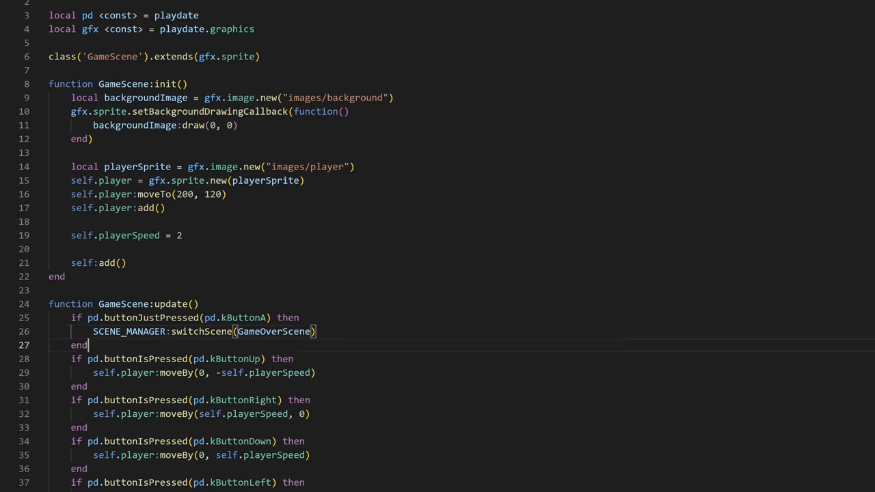
left_click(169, 12)
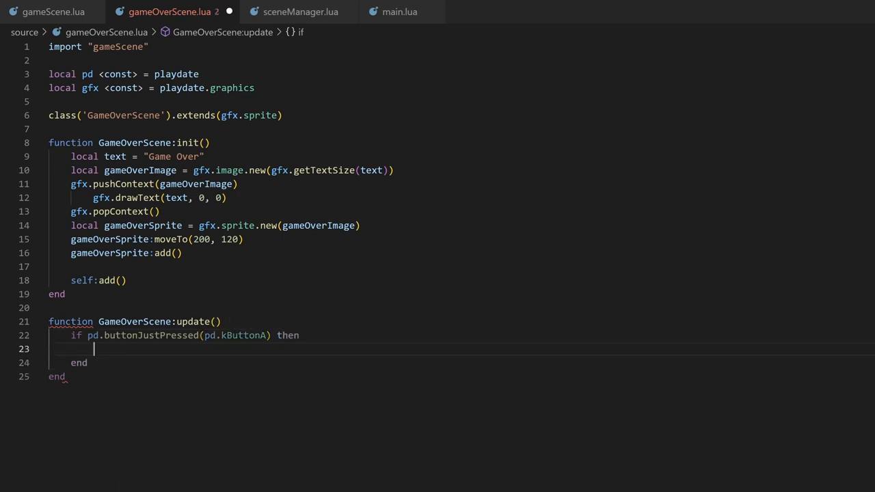
Call SCENE_MANAGER:switchScene(GameScene) inside GameOverScene's A-button check.
type("SCENE_MANAGER:switchScene(GameScene")
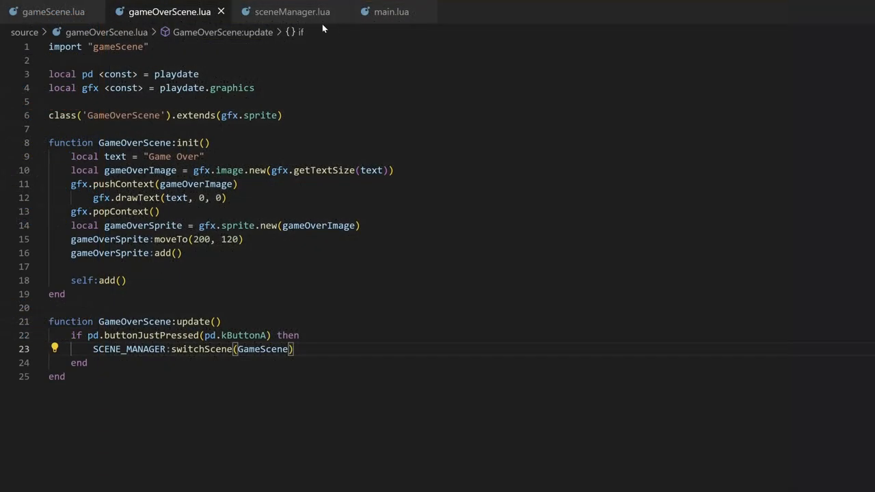
left_click(292, 12)
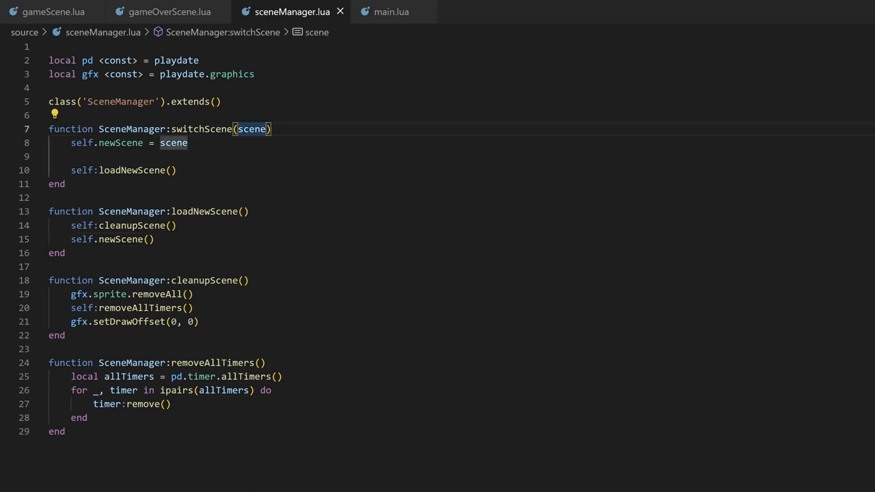
Add a '...' parameter to switchScene and store it as self.sceneArgs.
type(", ...")
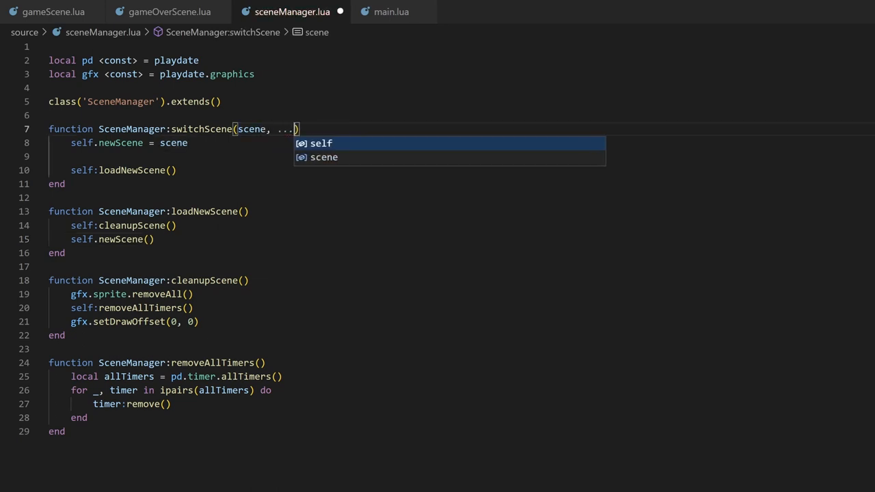
key("Escape")
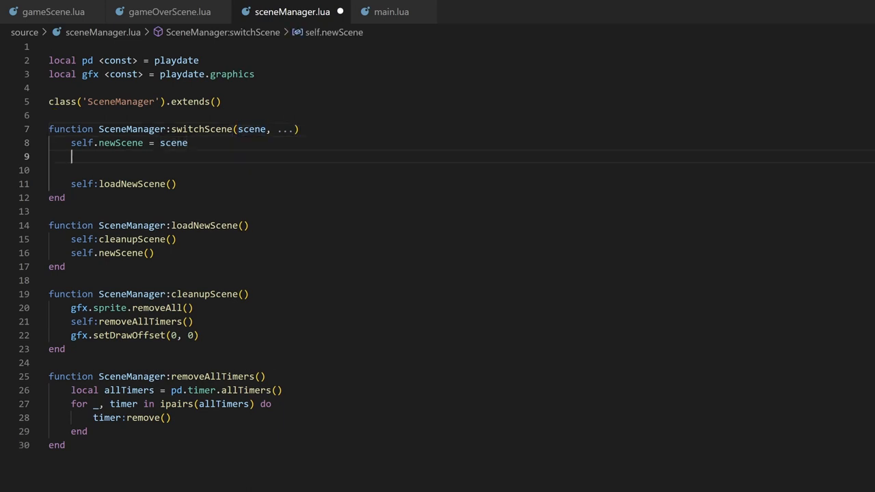
type("self.sceneArgs =")
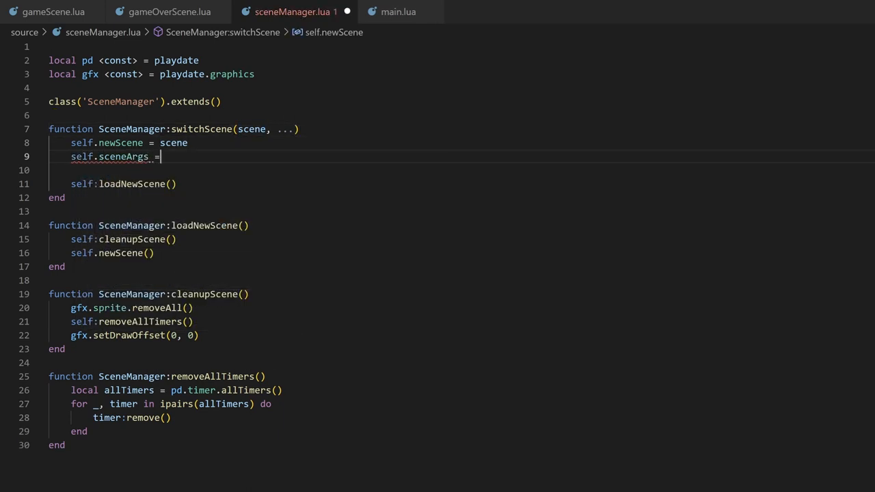
type("...")
left_click(461, 253)
type("self.")
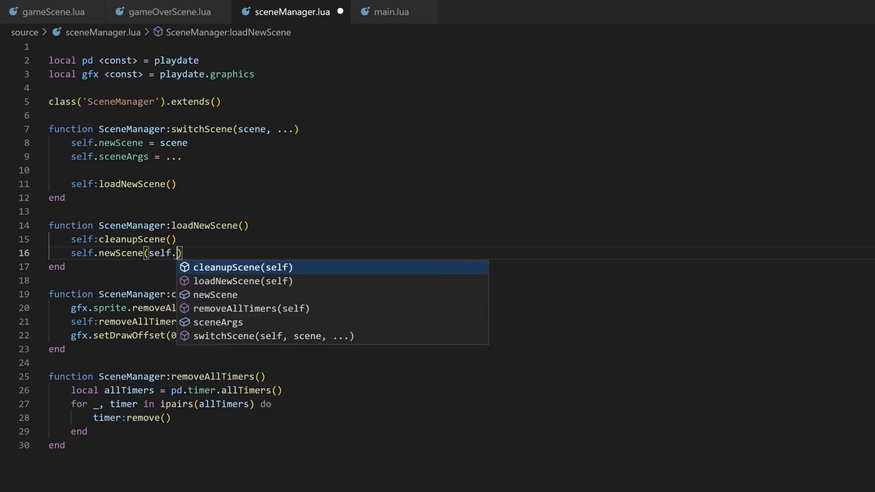
left_click(169, 11)
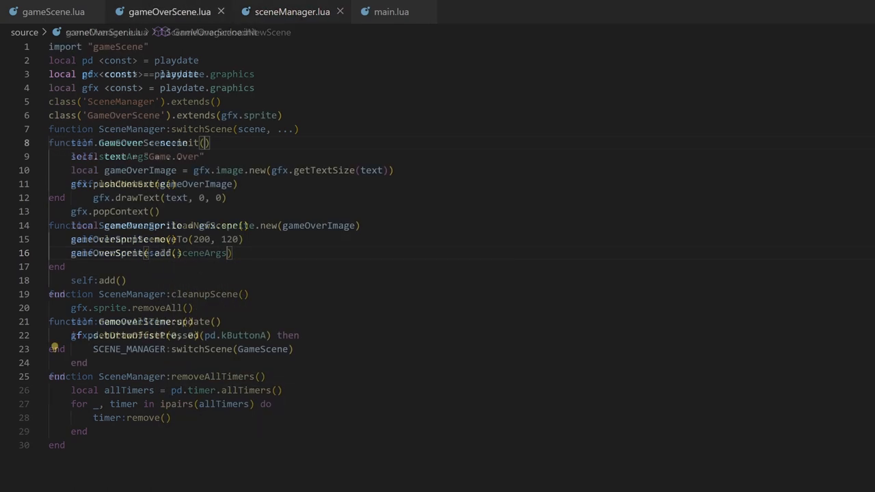
Pass "Score: 100" as the second switchScene argument in gameScene.lua.
left_click(168, 12)
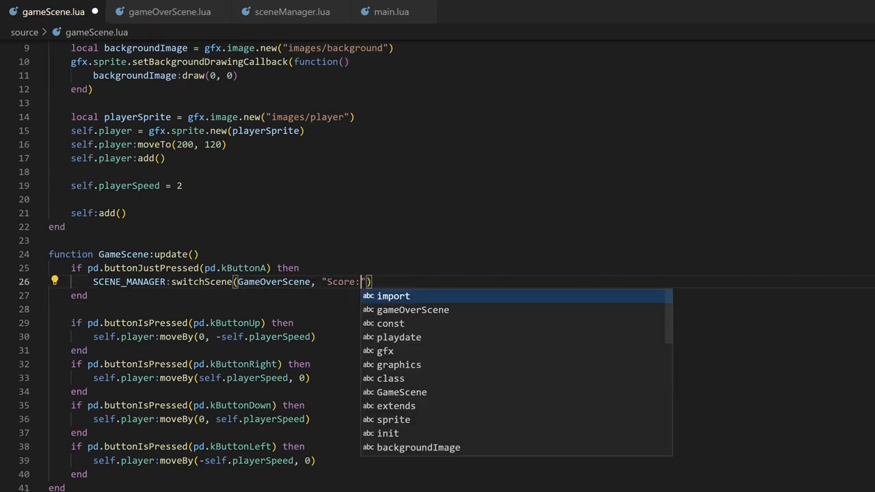
type("100")
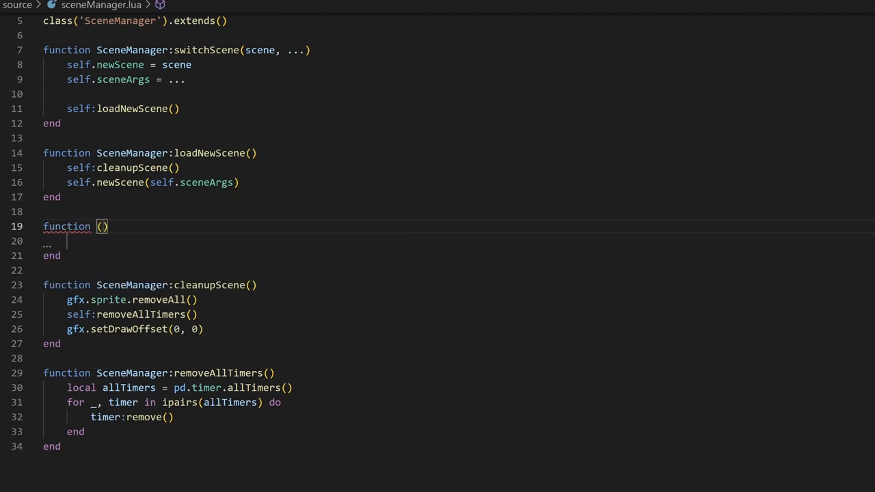
Write createTransitionSprite: a 400x240 black sprite at 200,120, z-index 10000, ignoring draw offset, returned.
type("SceneManager:createTransitionSprit")
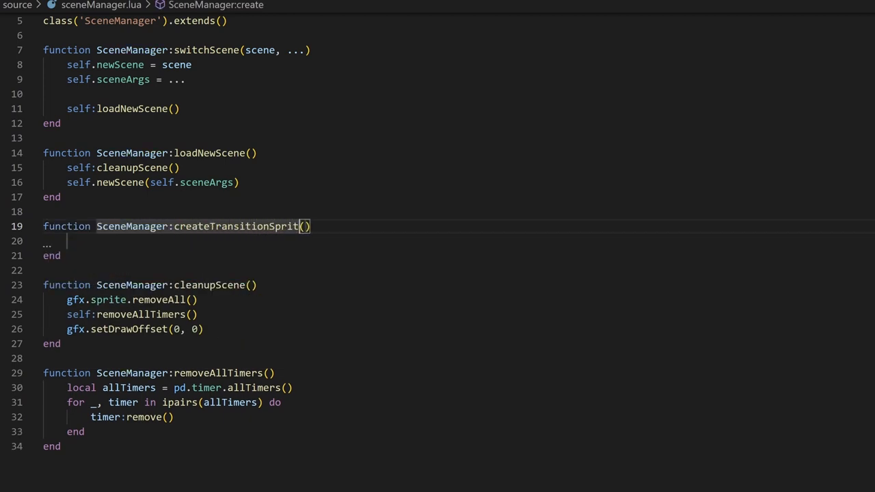
type("local filledRect = gfx.image.new(400, 240, gfx.kColorBlack")
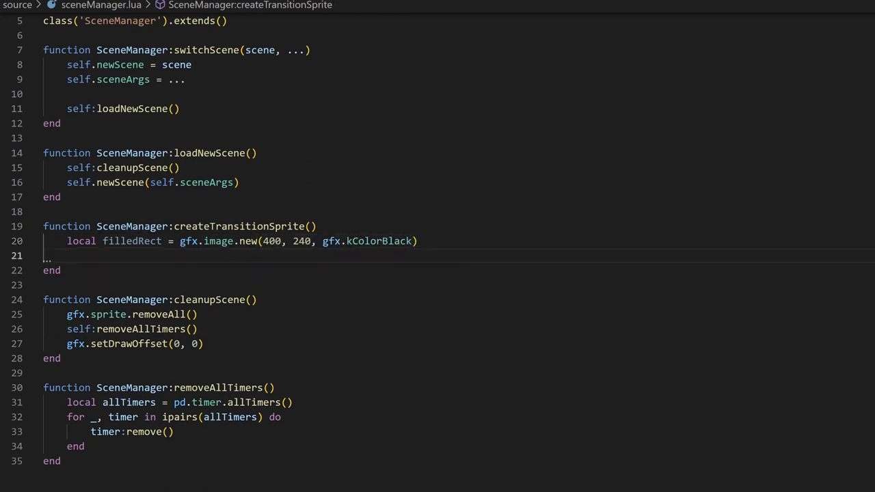
type("local transitionSprite = gfx.sprite.new")
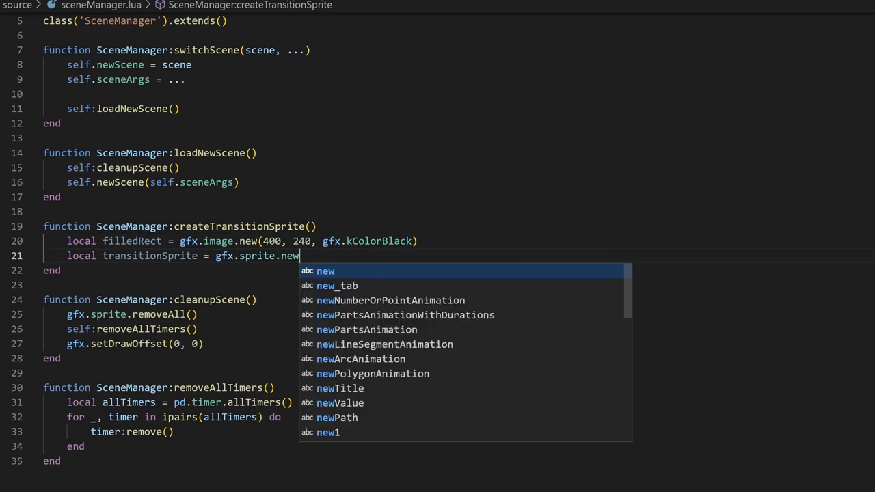
type("(filledRect)")
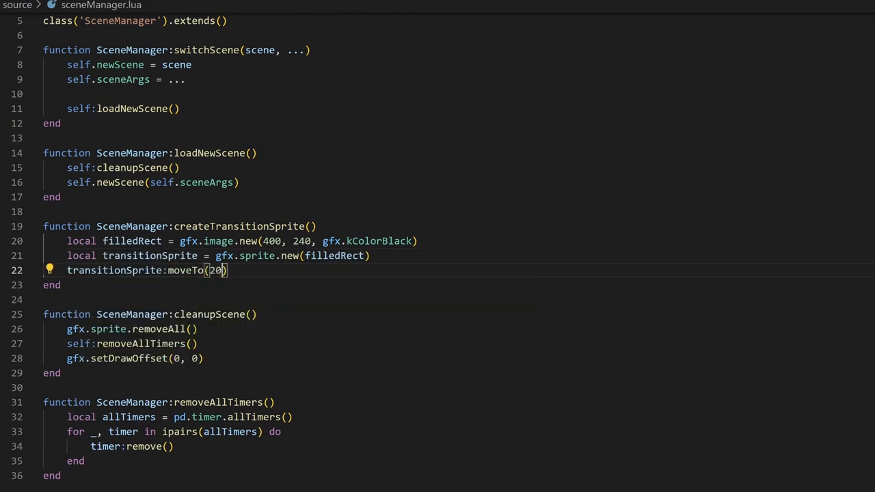
type("transitionSprite:setZX")
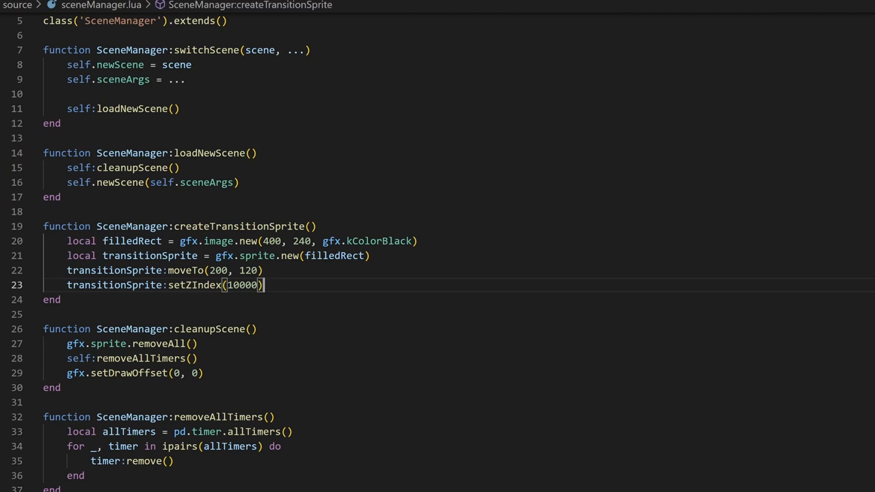
type("transitionSprite:setIgnoresDrawOffset()")
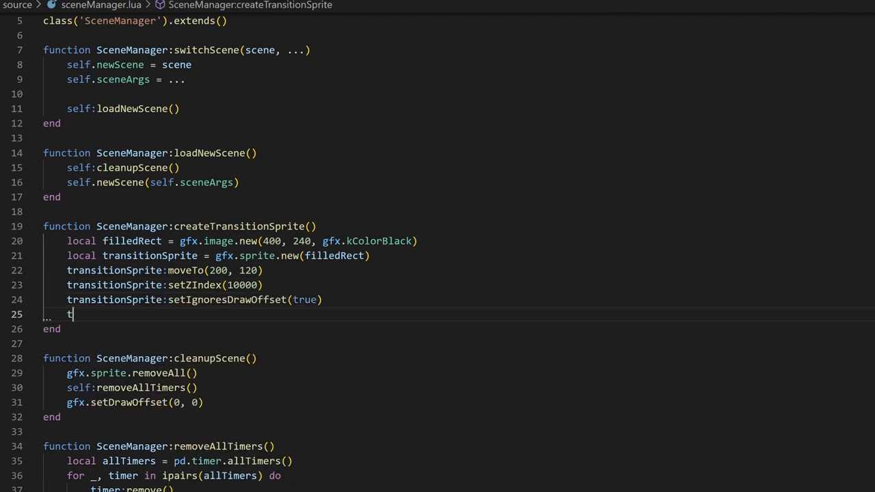
type("ransitionSprite:add()")
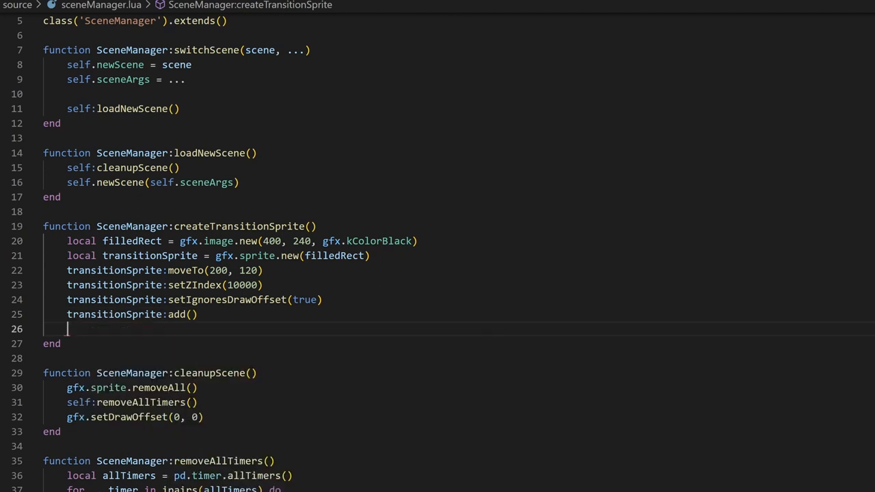
type("return transitionSprite")
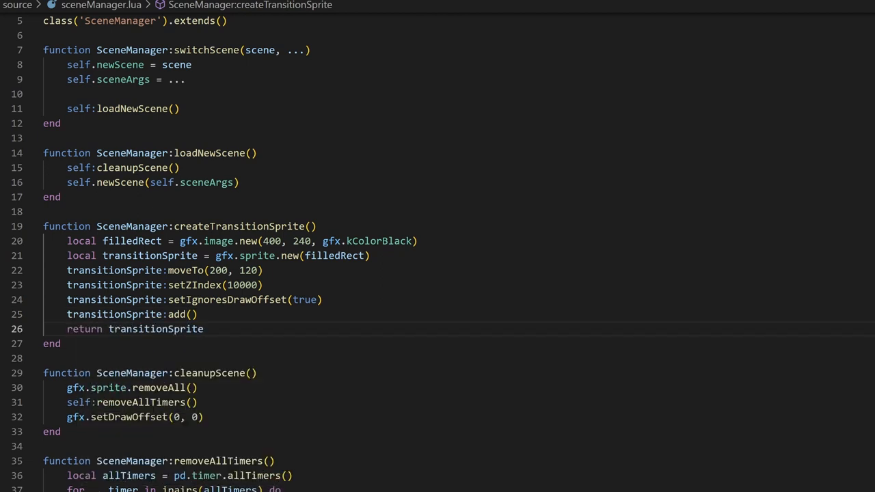
type("fun")
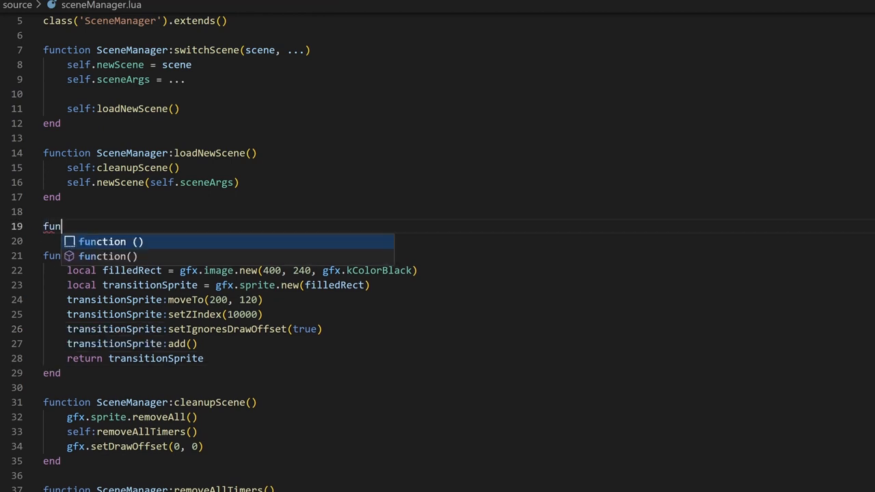
Write wipeTransition(startValue, endValue), creating the transition sprite clipped to startValue by 240.
type("ction SceneManager:wipeTransition()")
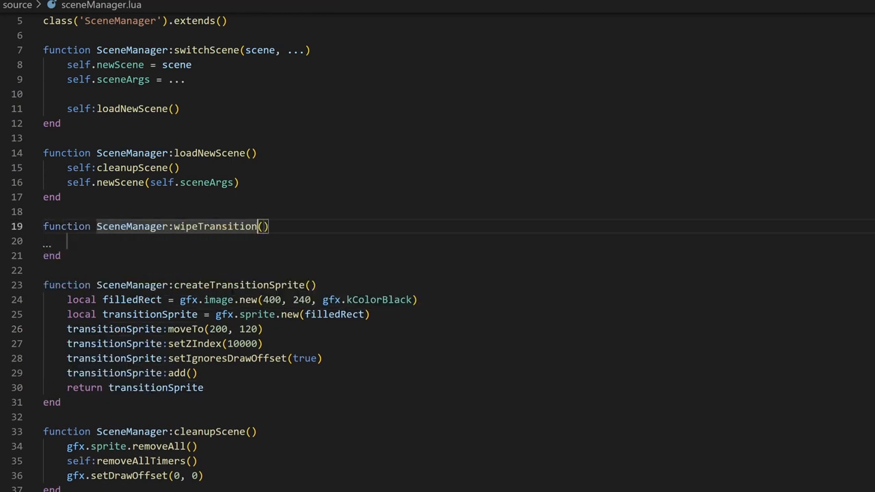
type("startValue, endValue")
left_click(458, 240)
type("local transitionSprite")
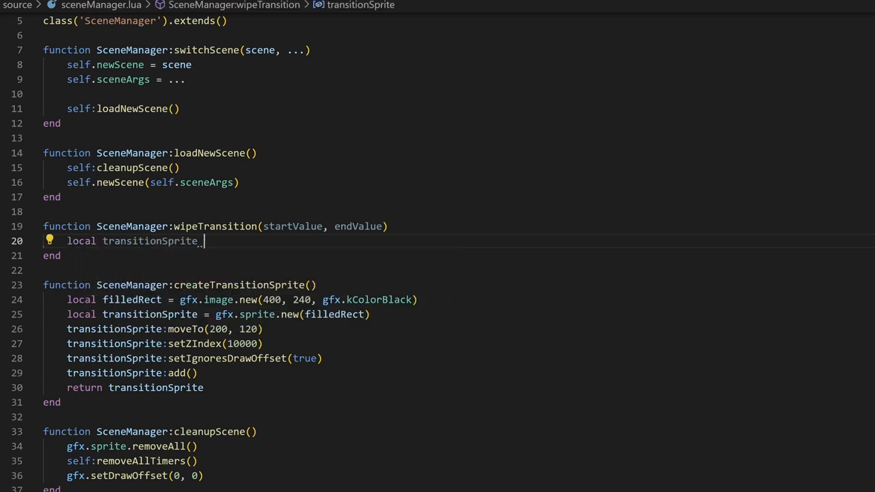
type("= self:createTransitionSprite()")
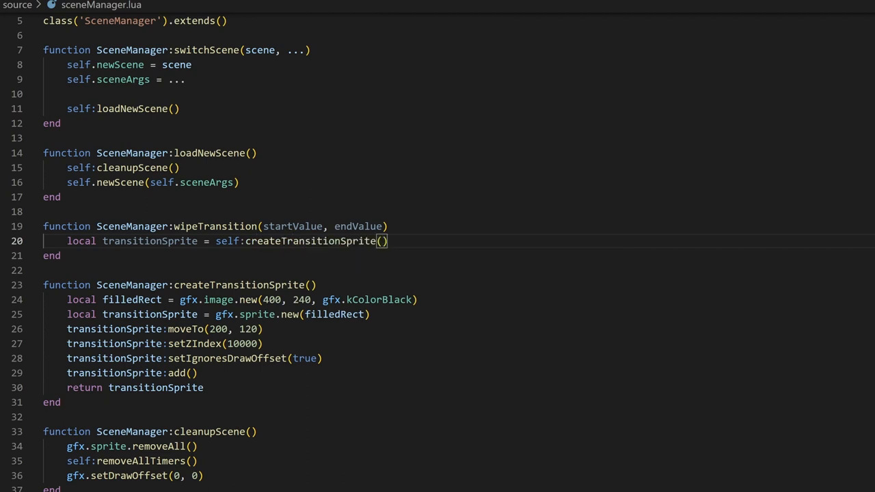
type("transitionSprite:setClipRect(0)")
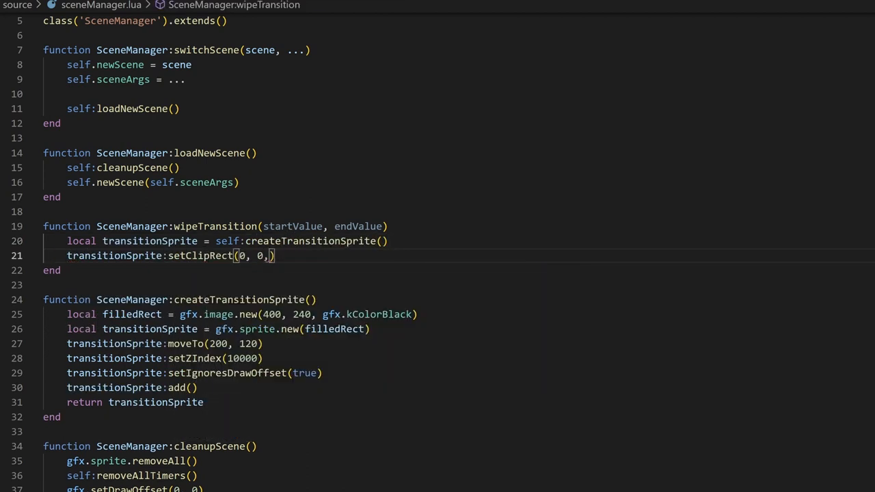
type("startValue")
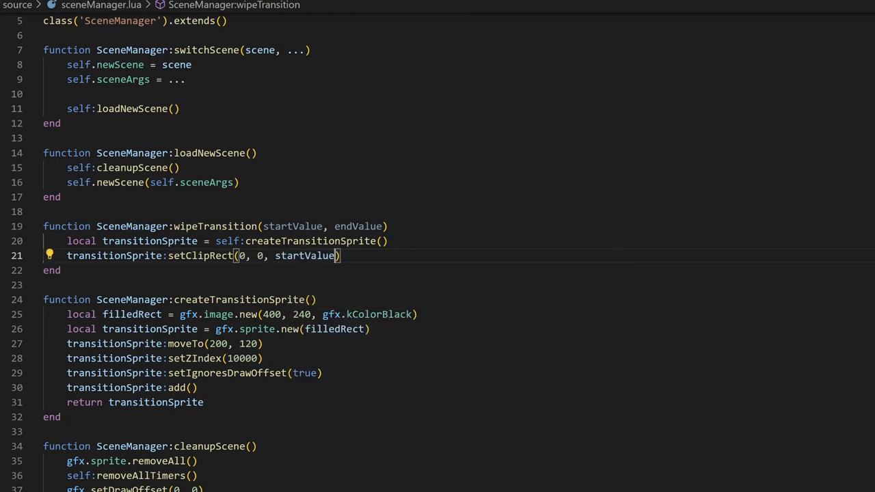
type(", 240")
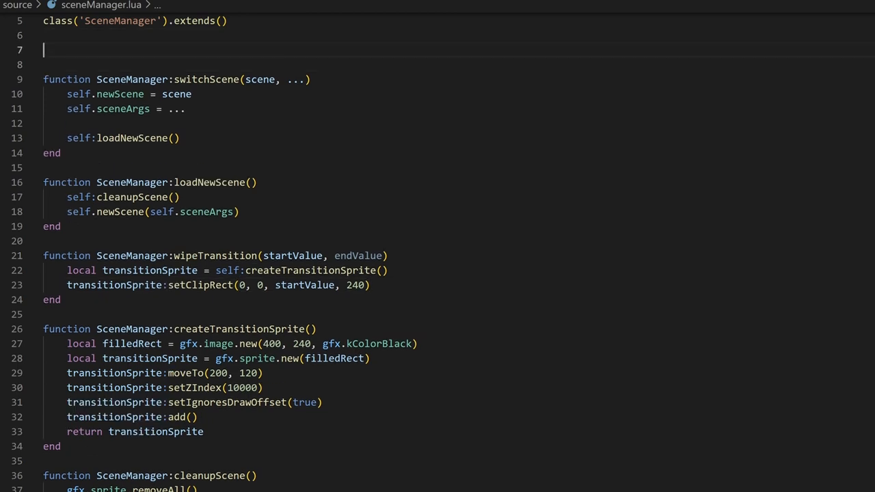
Add SceneManager:init setting self.transitionTime to 1000.
type("function SceneManager:init(")
type("self.transition")
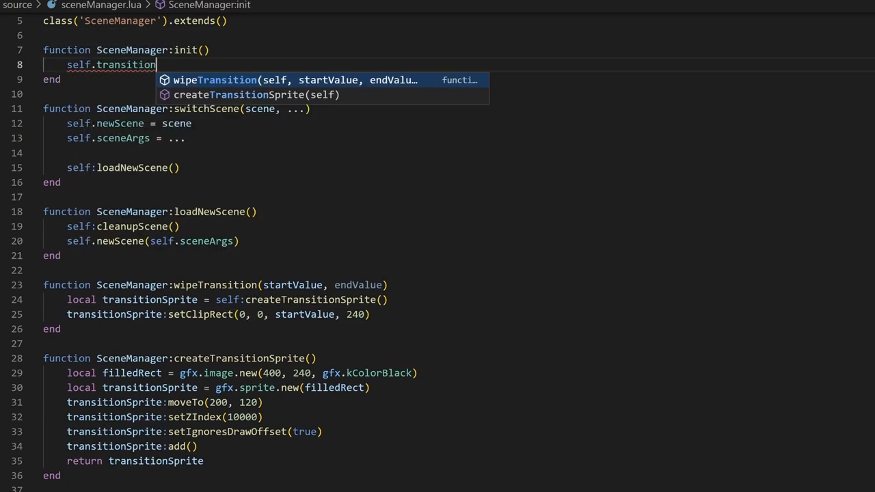
type("Time = 1000")
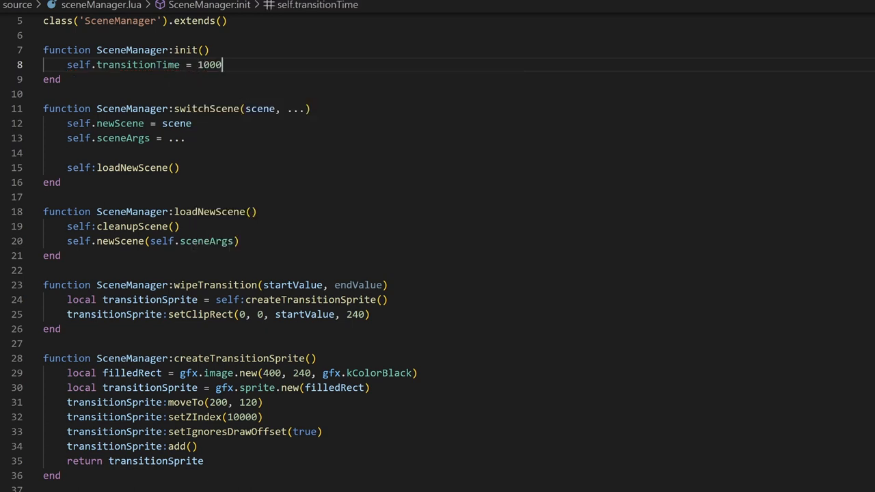
scroll("down", 3)
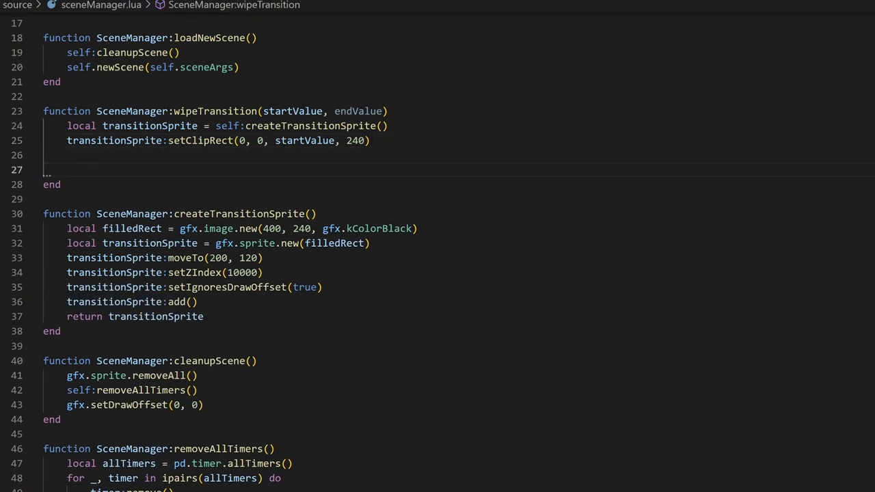
Create an inOutCubic pd.timer whose updateCallback sets clip width to timer.value, and return transitionTimer.
type("local transitionTimer =")
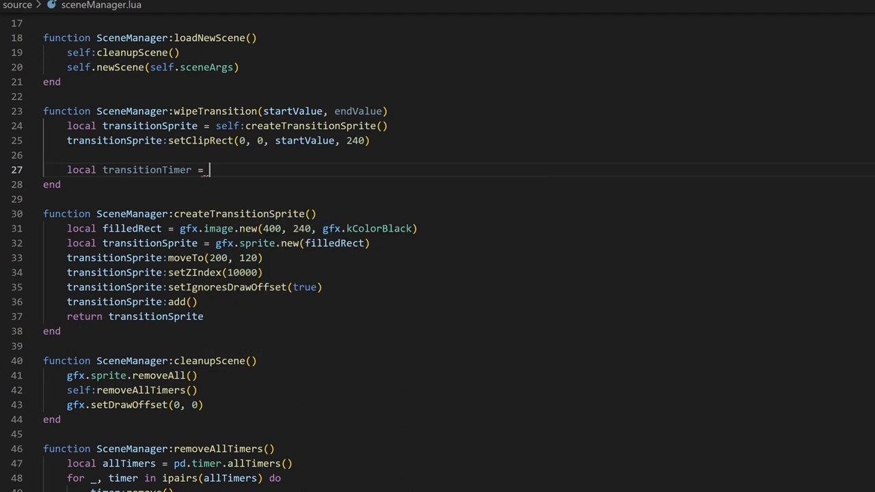
type("pd.timer.new(self.transitionTime, startValue, endValue, p")
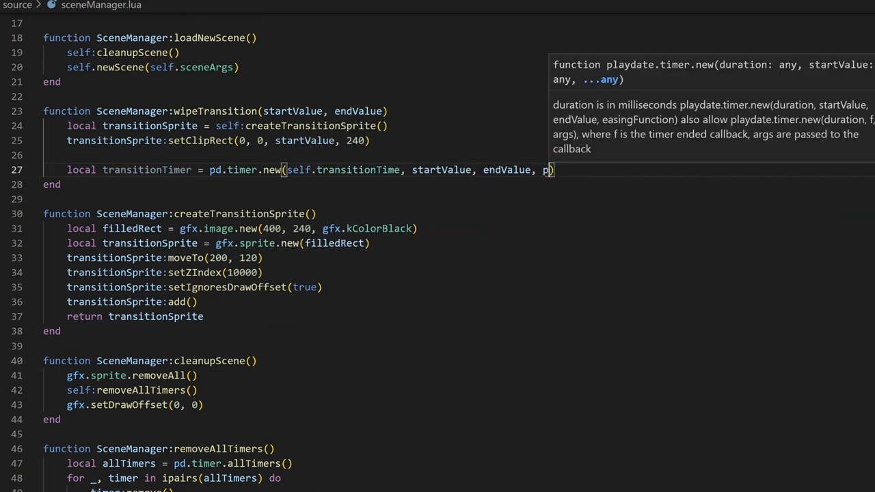
type("d.easingFunctions.inOutCubic")
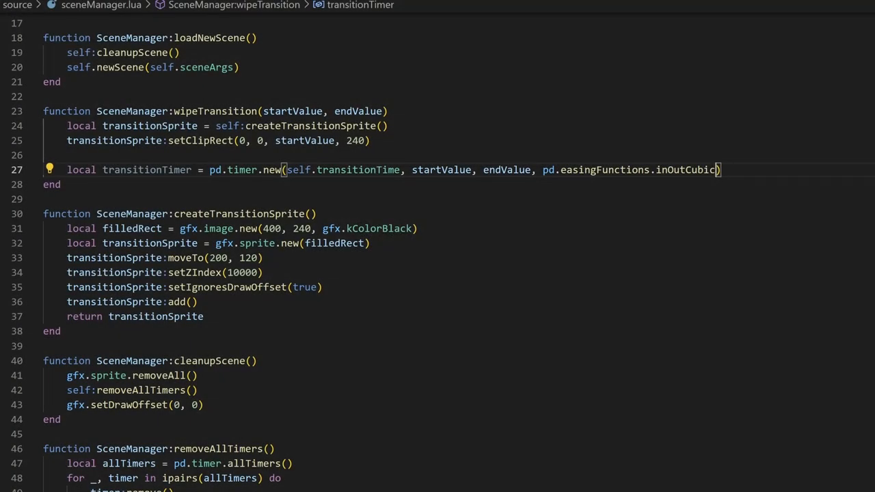
type("transitionTimer.")
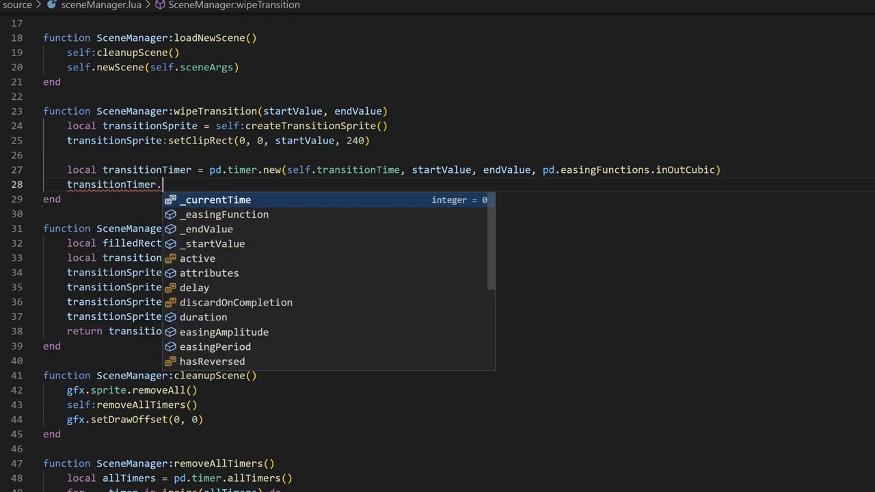
type("updateCallback = function(timer")
type("transitionSprite:setClipRect(0, 0, timer.value")
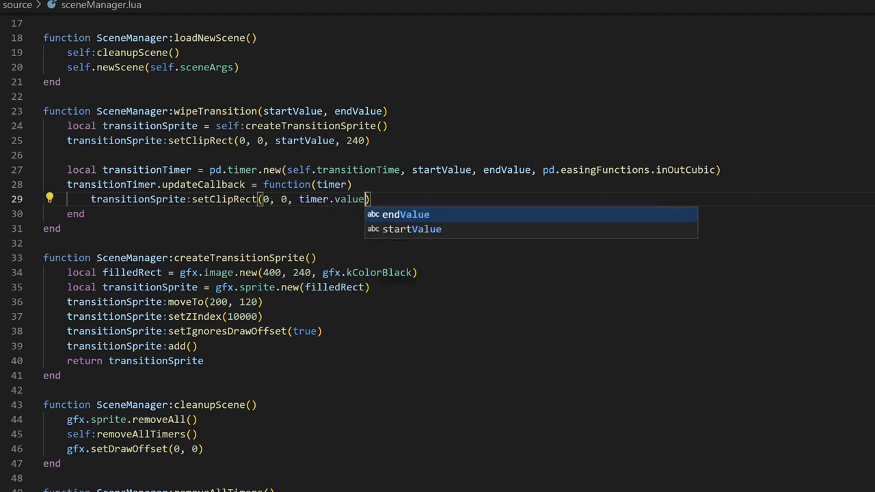
type(", 240")
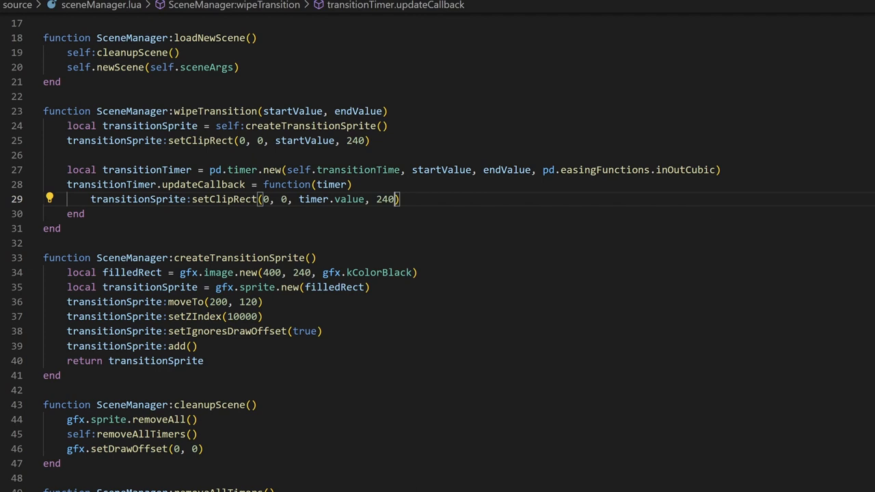
type("r")
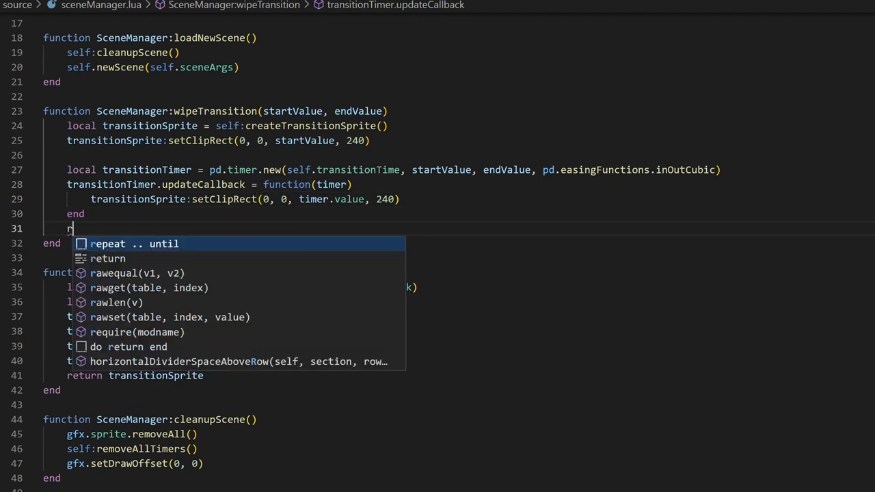
type("eturn tran")
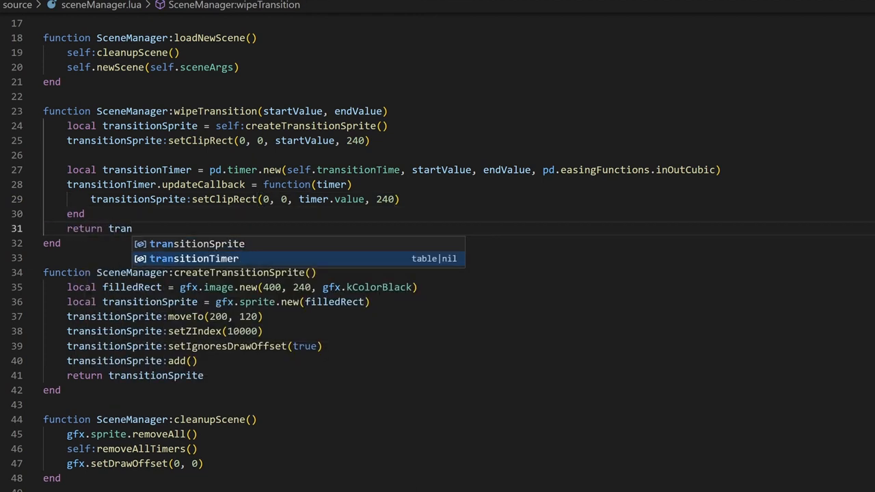
key("Tab")
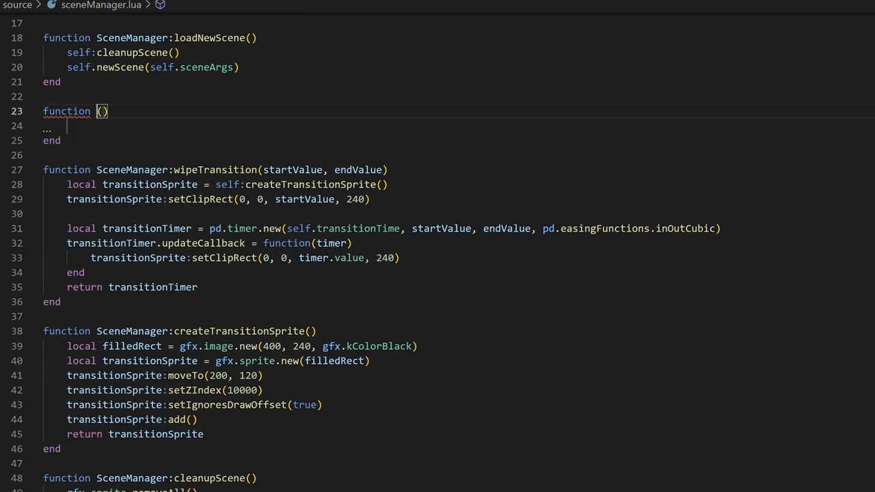
Write startTransition: wipeTransition(0, 400), then loadNewScene and wipeTransition(400, 0) on timer end.
type("SceneManager:startTransition")
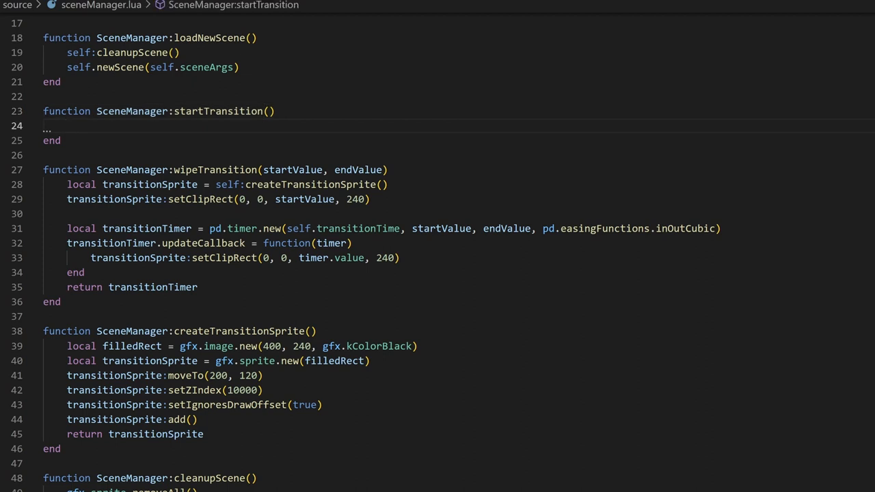
type("local tran")
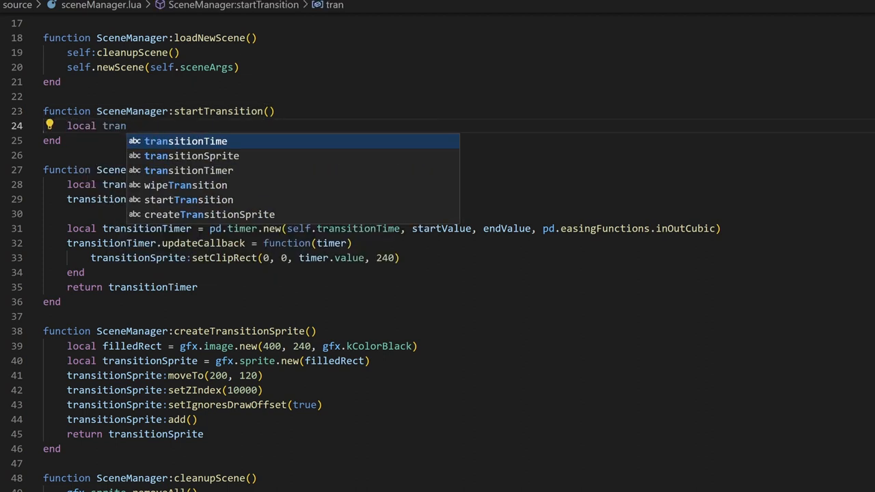
type("transitionTimer = self:wip")
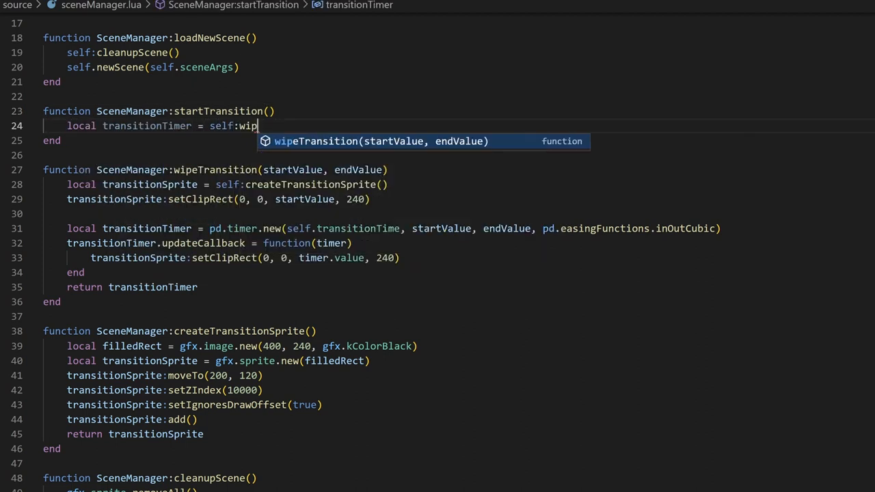
type("eTransition(0, 400)")
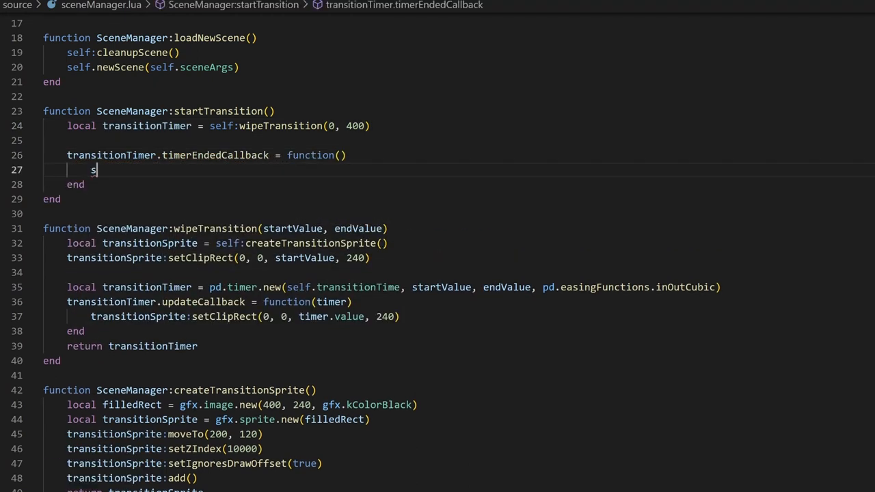
type("elf:loadNewScene()")
type("transitionTimer = self:wipeTransition(")
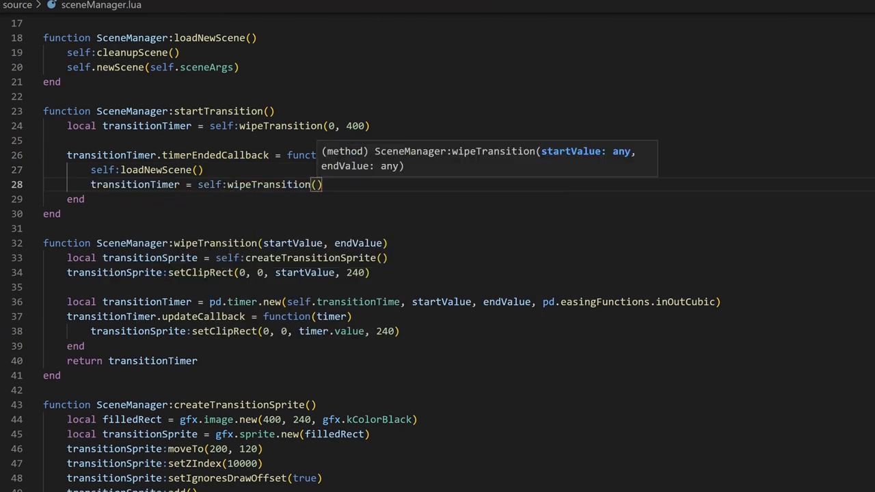
type("400, 0")
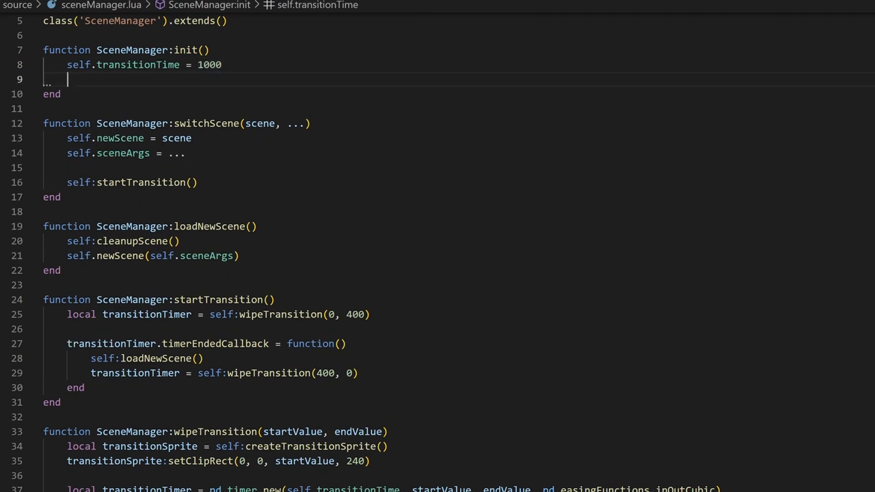
Initialise self.transitioning to false and reset it in the final timerEndedCallback.
type("self.transitioning = false")
type("self.transitioning = true")
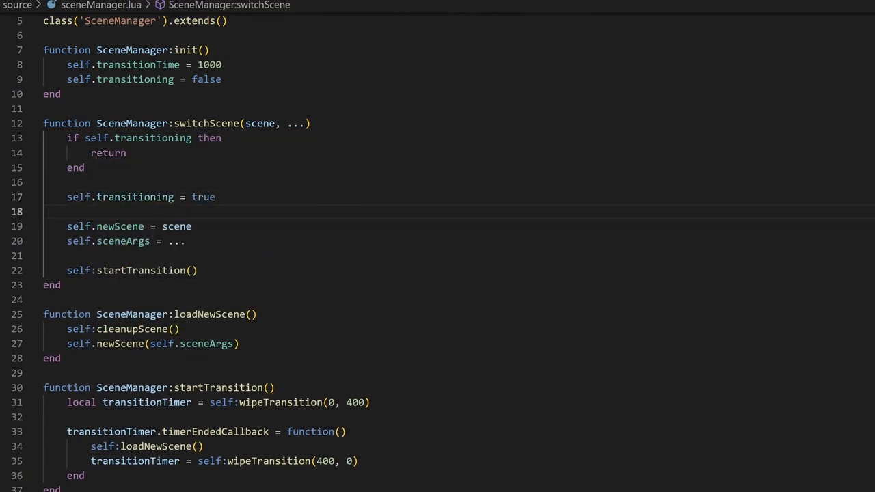
scroll("down", 3)
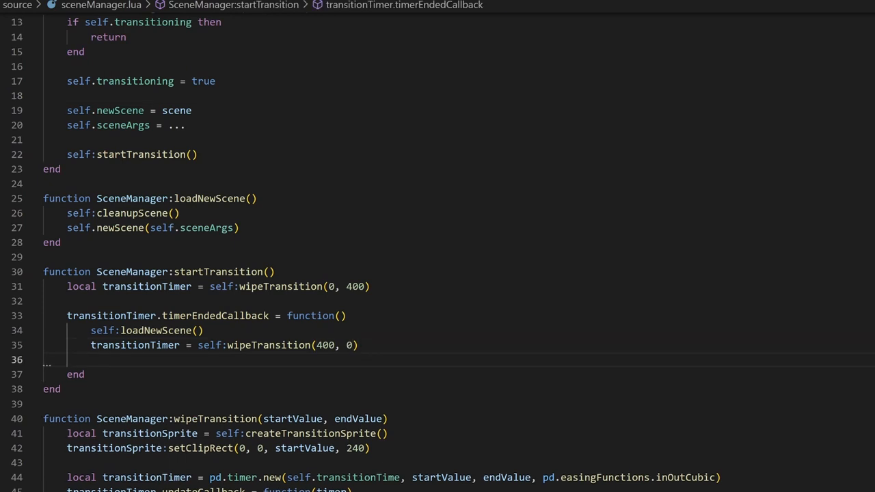
type("transitionTimer.timerEndedCallback = function(")
type("self.transitioning = false")
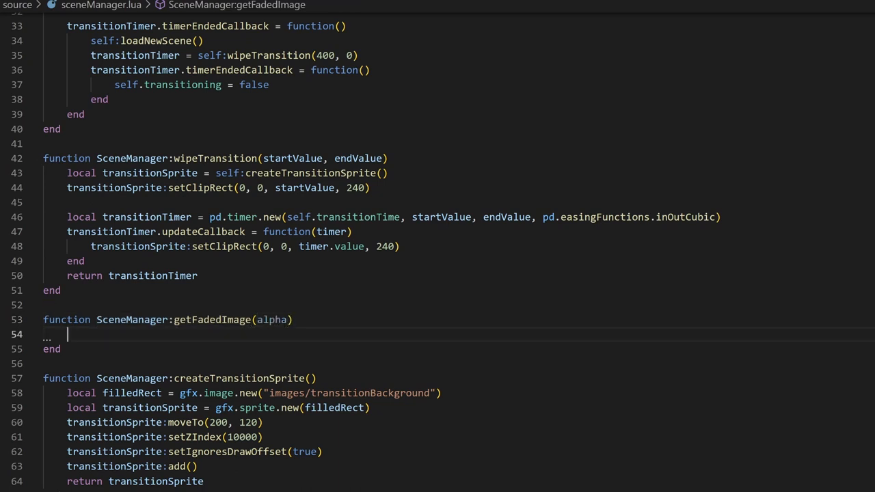
Draw a black 400x240 rect faded with Bayer 8x8 dithering into fadedImage and return it.
type("local fadedImage = gfx.image.new(400, 240")
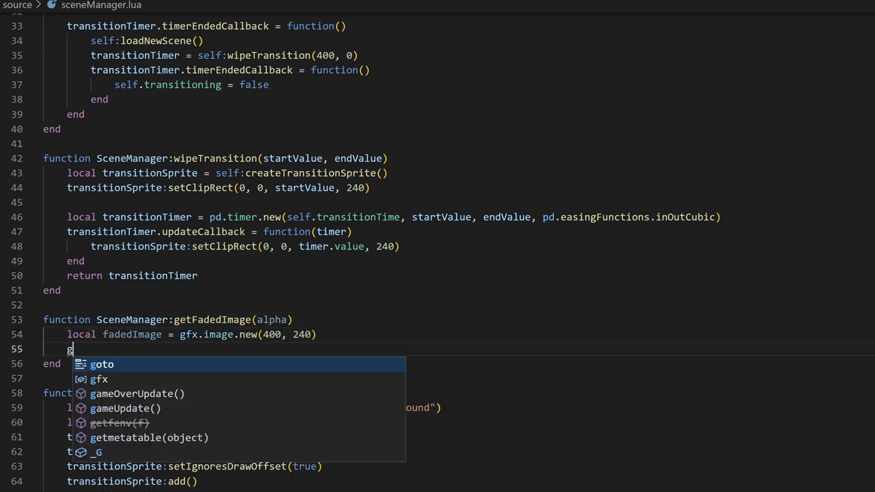
type("gfx.pushContext(fadedImage)")
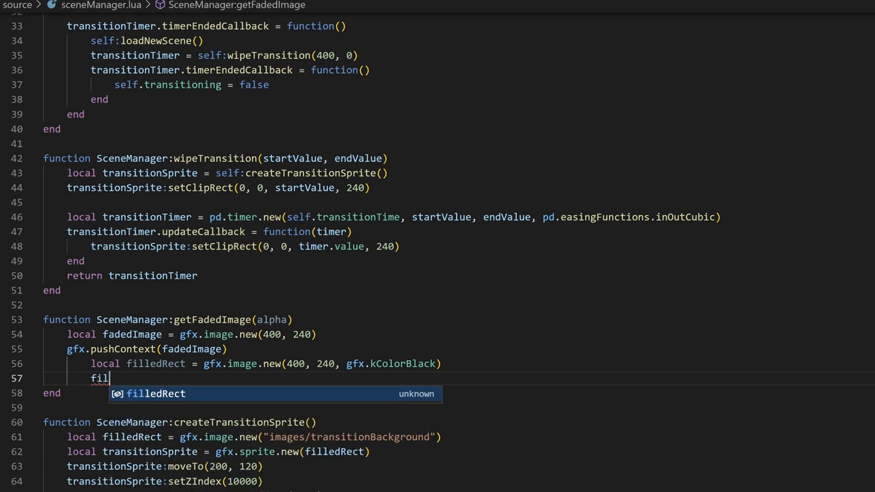
type("ledRect:drawFaded(0, 0)")
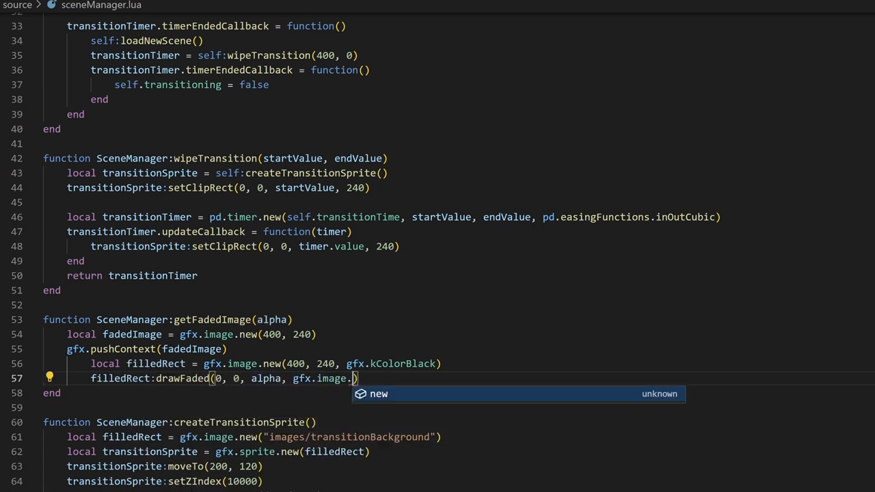
type("kDitherTypeBayer")
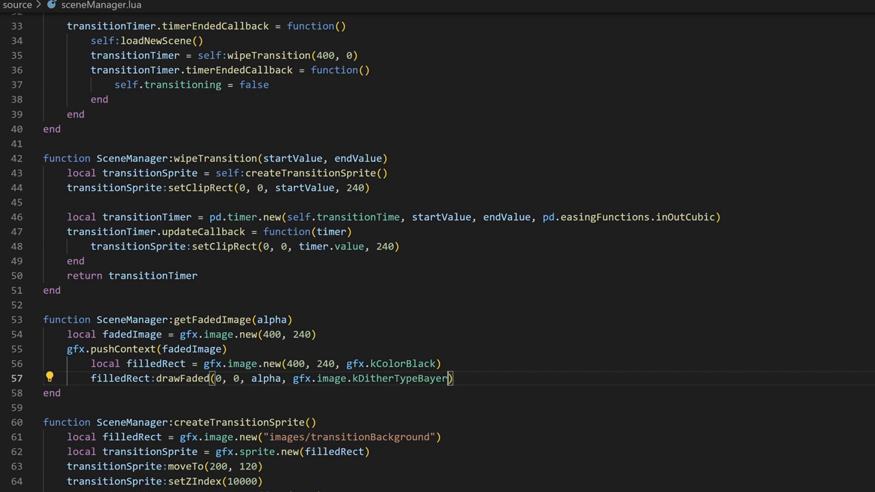
type("8x8")
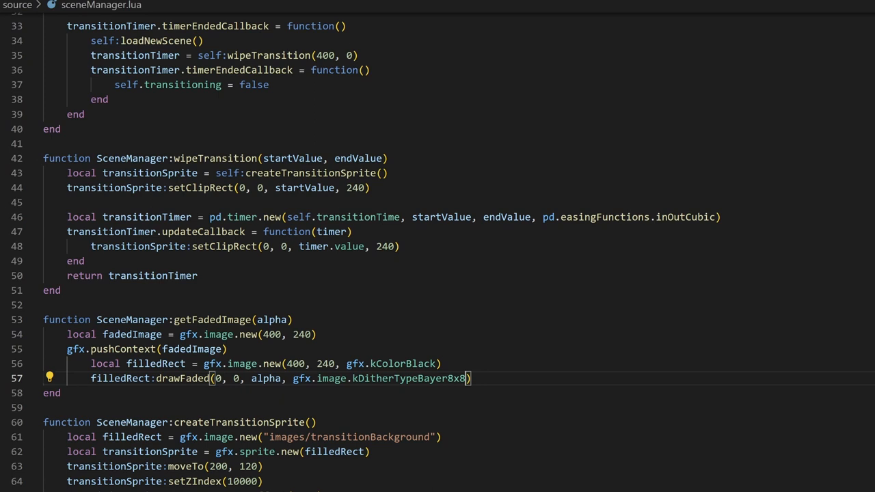
type("gfx.popContext()")
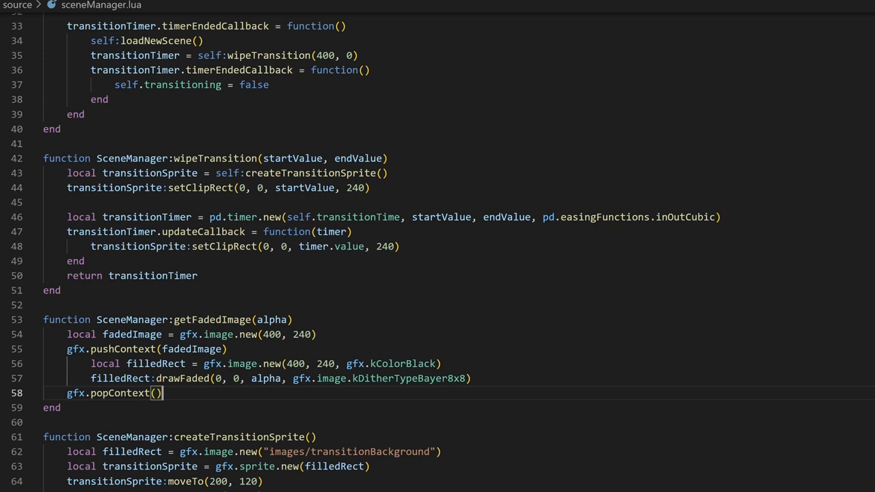
type("return fadedImage")
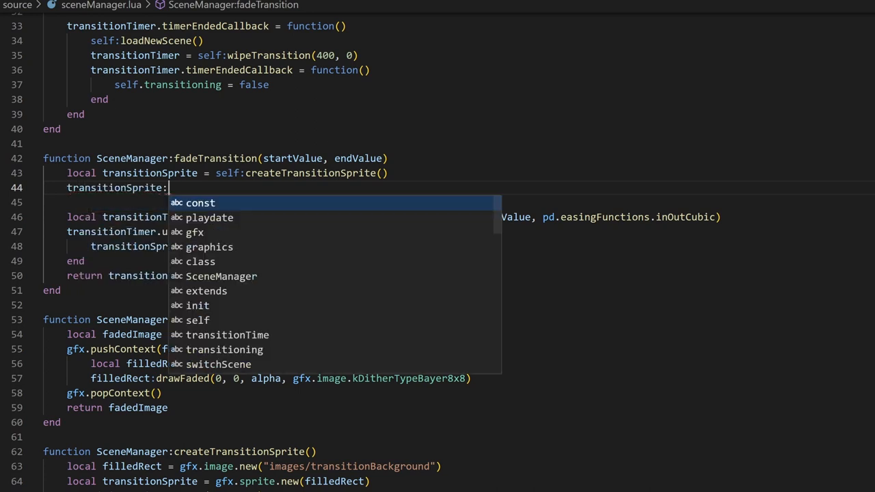
Replace the clip calls with setImage(self:getFadedImage(timer.value)) in fadeTransition.
type("setImage(self:getFadedImage(startValue")
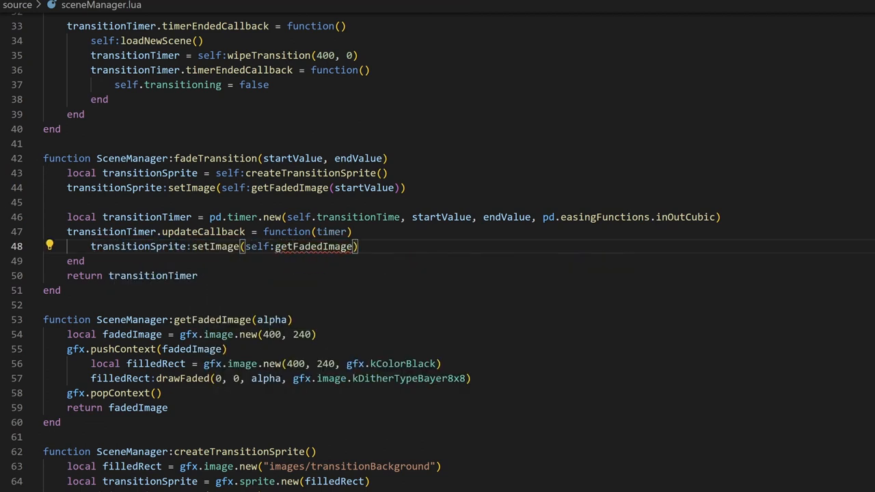
type("timer.value")
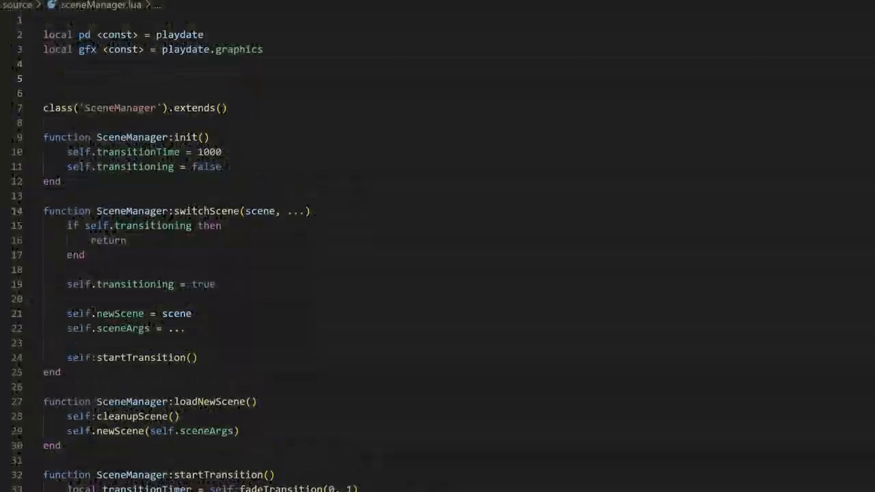
Loop in 0.01 steps, storing each faded image in fadedRects keyed by math.floor(i * 100).
type("local fadedRects = {")
type("for i=0,")
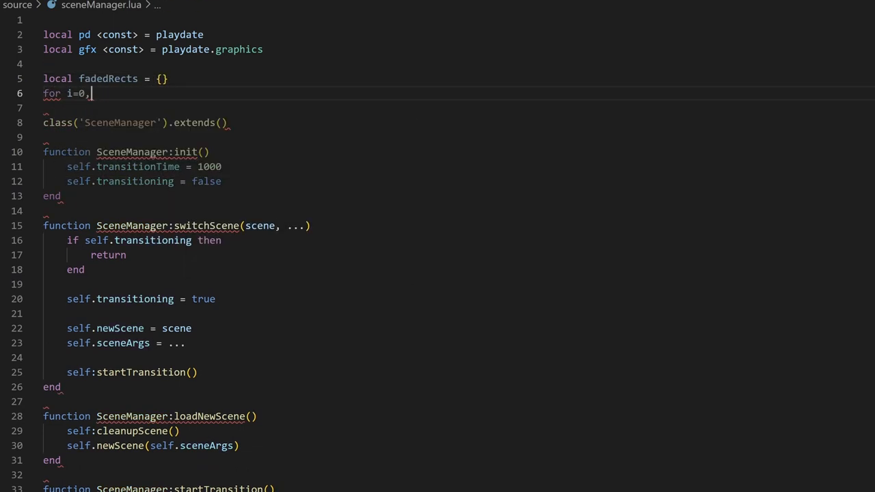
type("1,0.01 do")
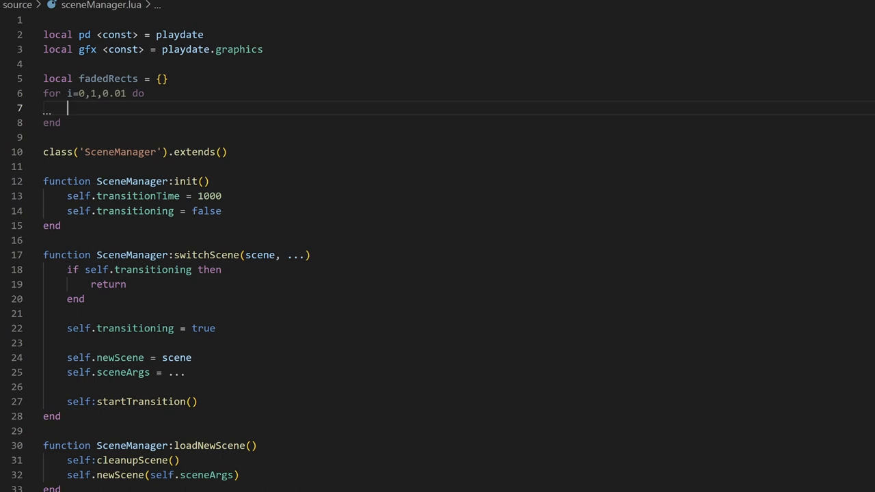
type("local fadedImage = gfx.image.new(400, 240")
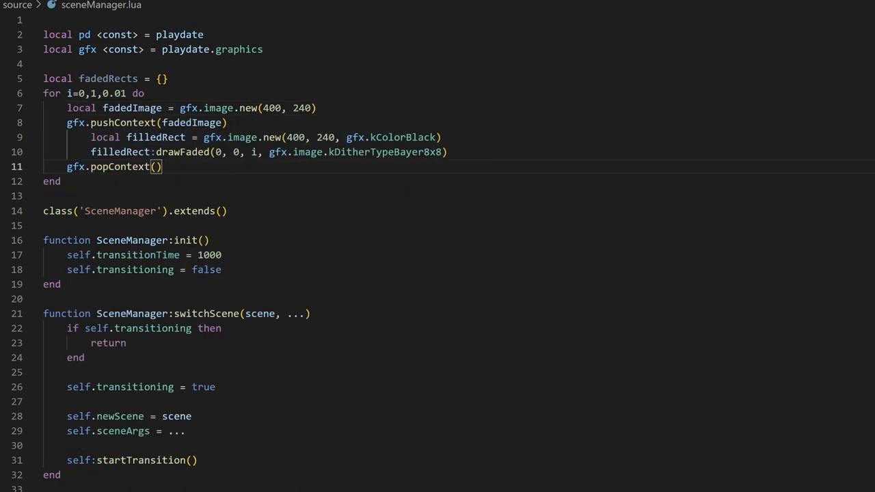
type("fadedRects[")
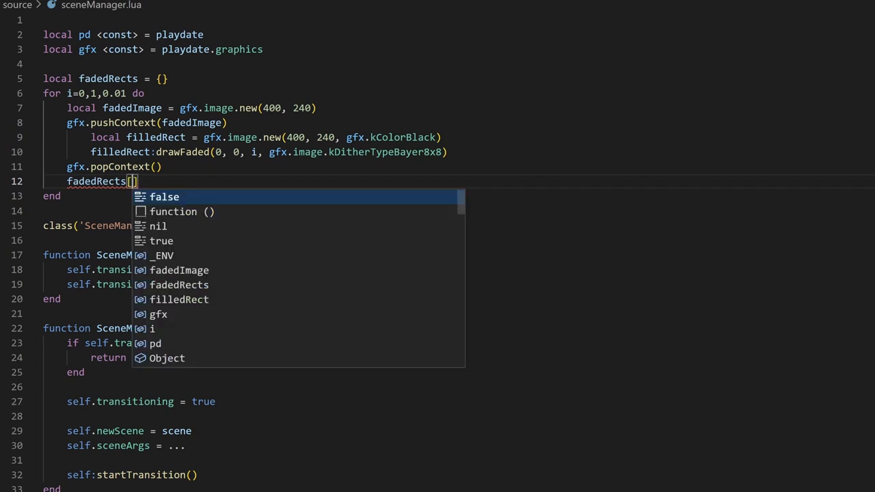
type("math.floor(i * 100")
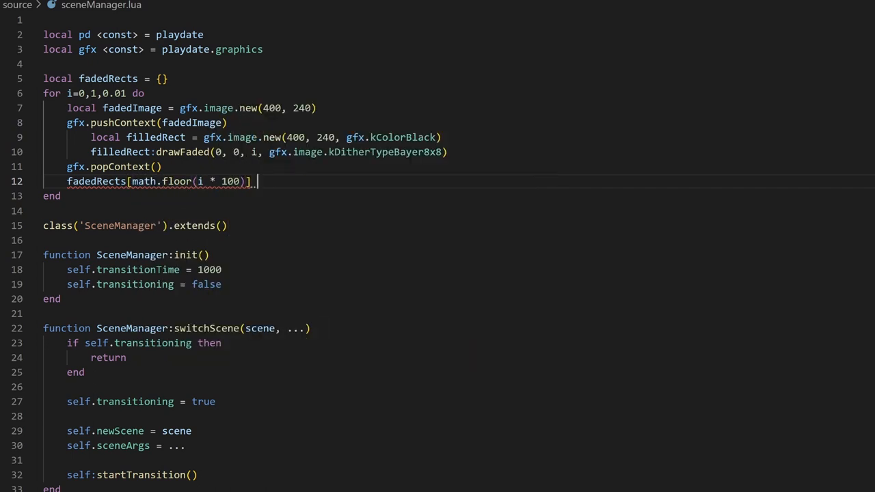
type("= fadedImage")
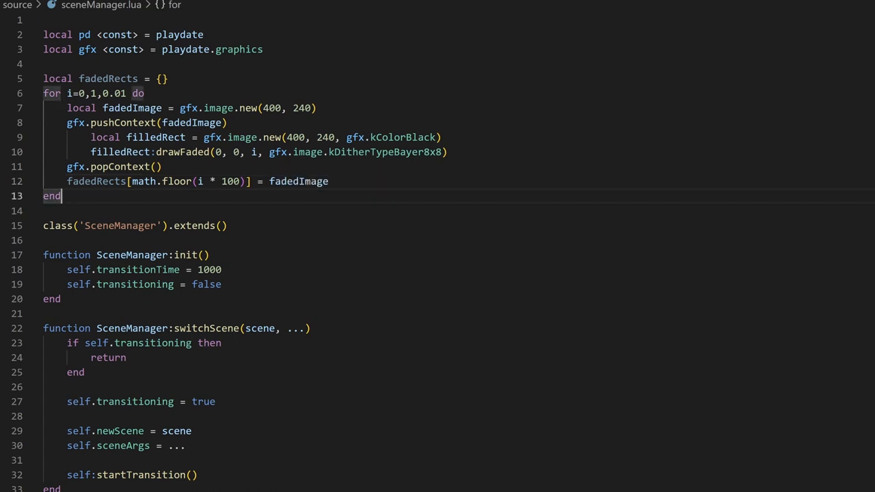
Begin a separate full-opacity fadedRects[100] image entry.
type("fadedRects")
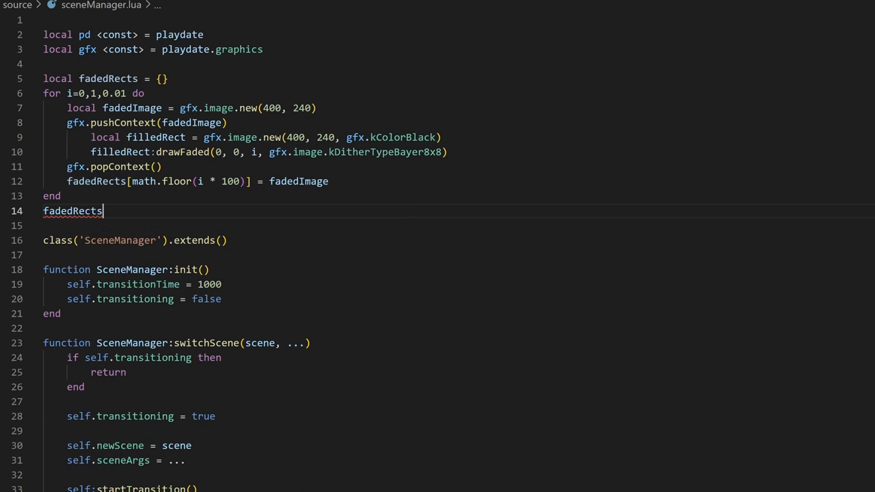
type("[100] = gfx.image.new(400, 240,")
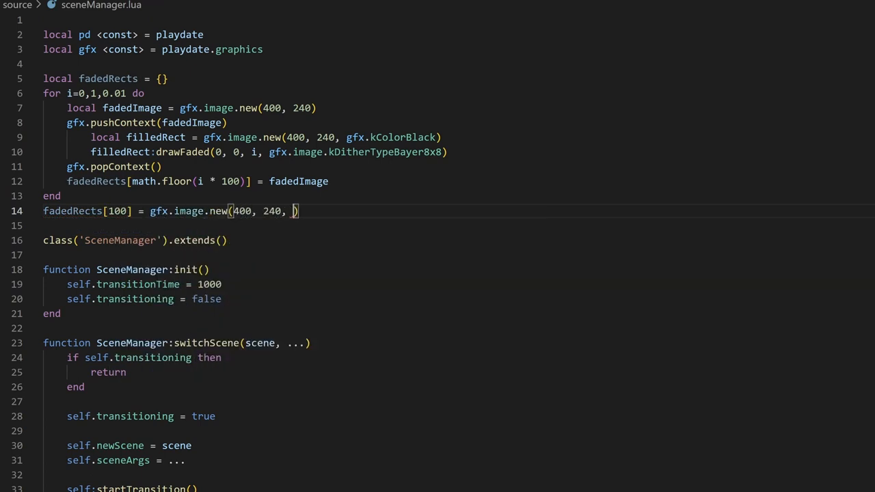
scroll("down", 3)
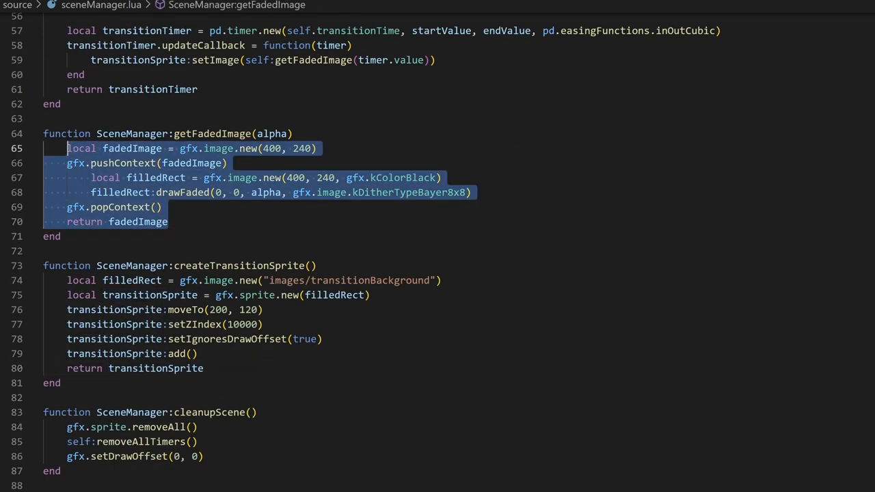
Replace getFadedImage's body with return fadedRects[math.floor(alpha * 100)].
type("return")
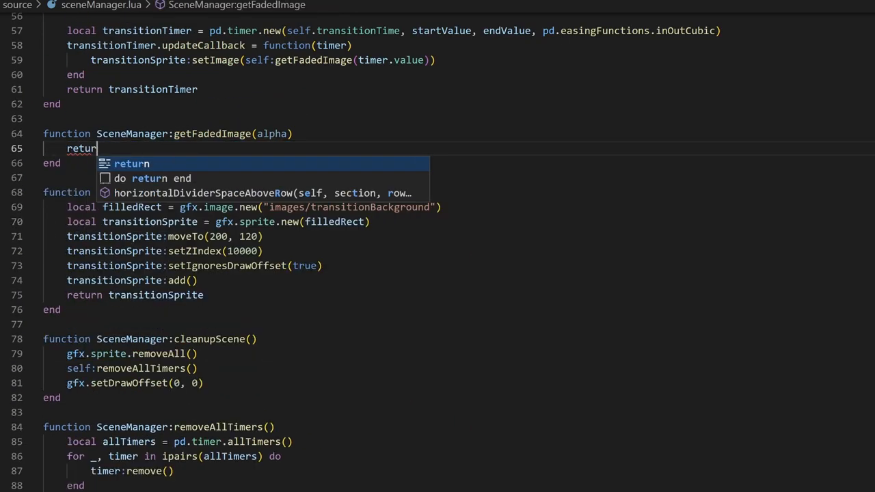
type("fadedRects[math.floor(alp")
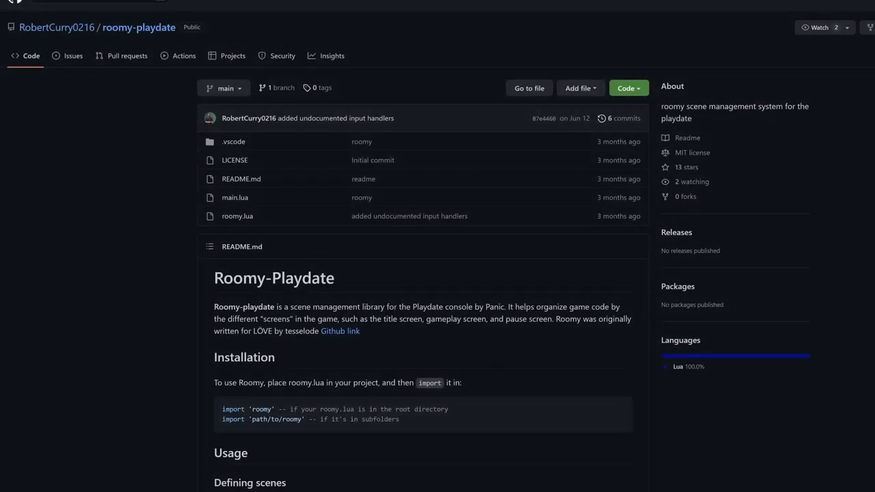
Scroll down the roomy-playdate README to its scene manager section.
scroll("down", 3)
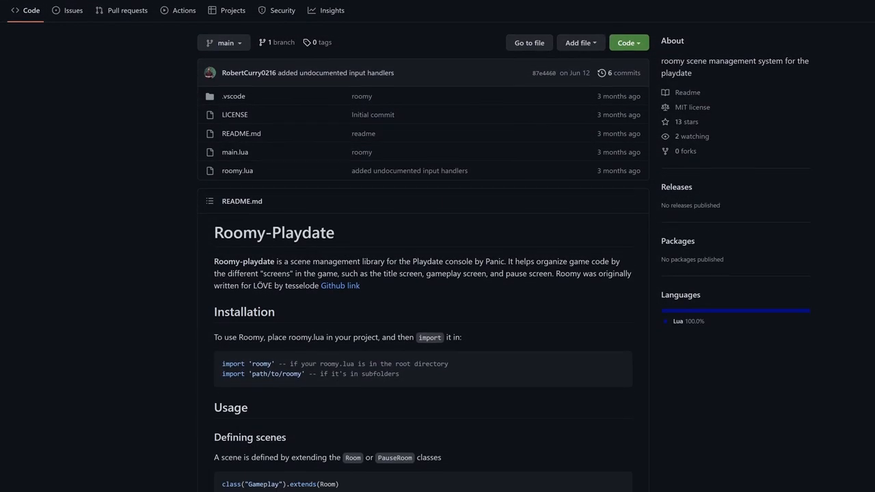
scroll("down", 3)
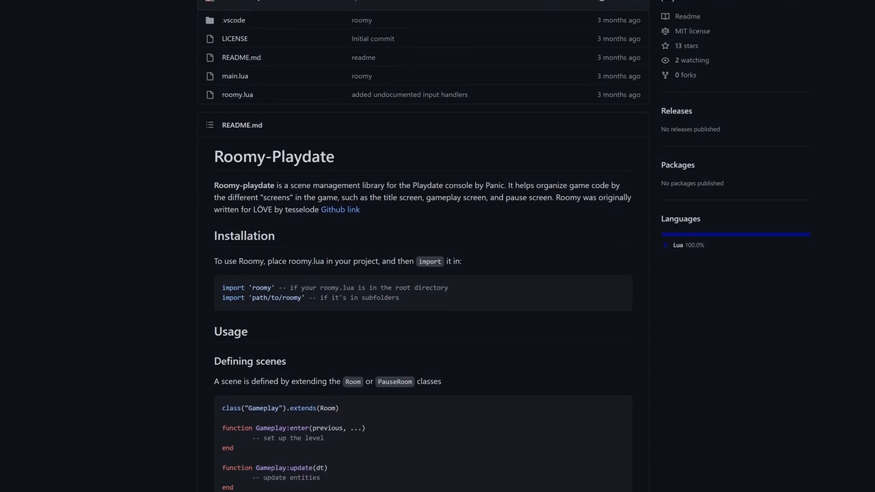
scroll("down", 3)
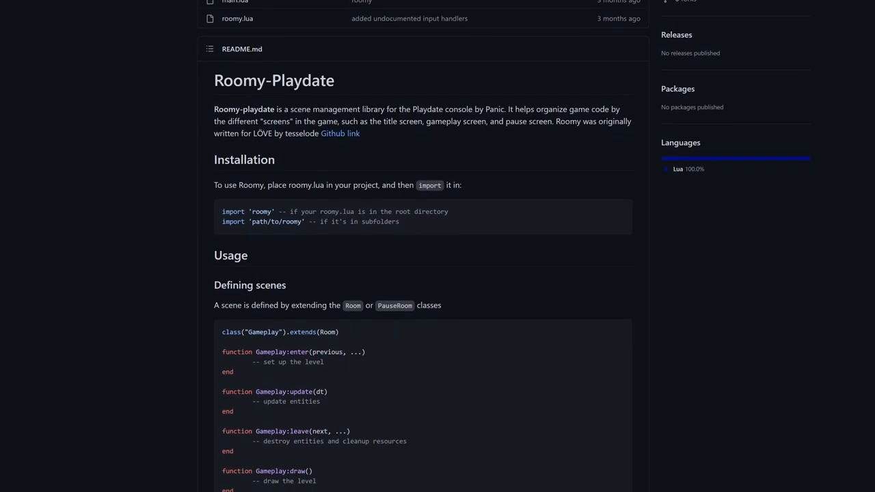
scroll("down", 3)
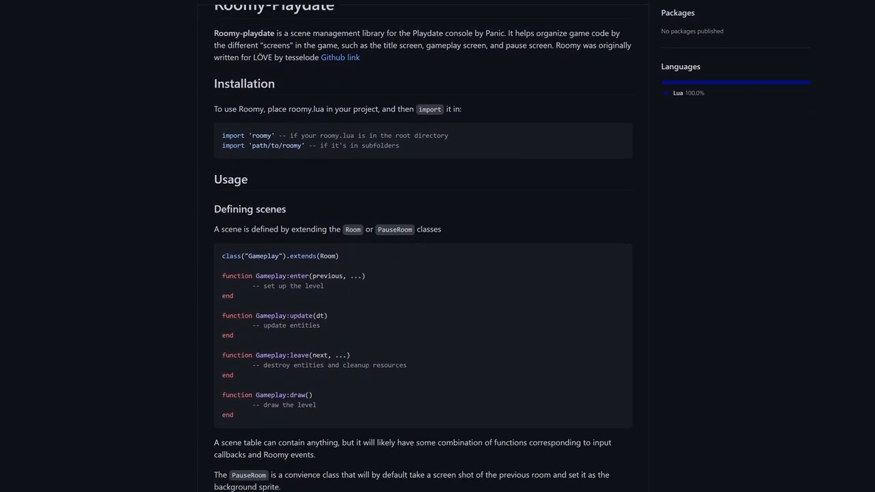
scroll("down", 3)
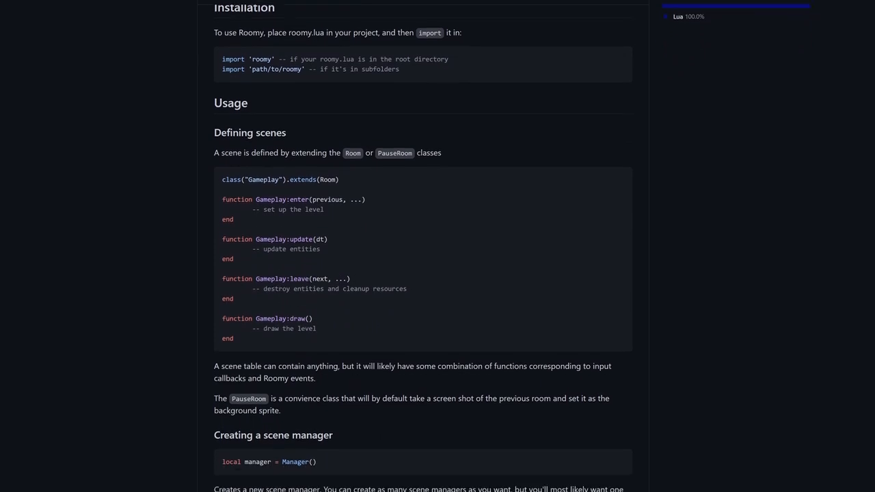
scroll("down", 3)
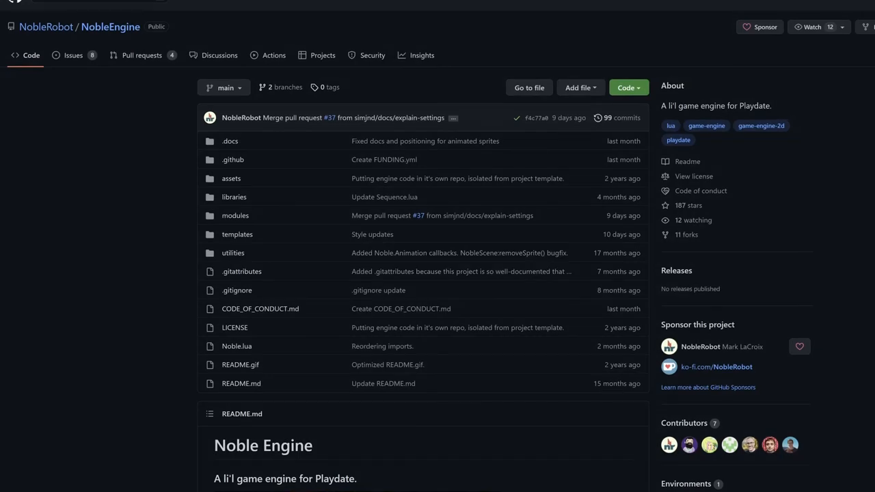
Scroll down through the Noble Engine repository README on GitHub.
scroll("down", 3)
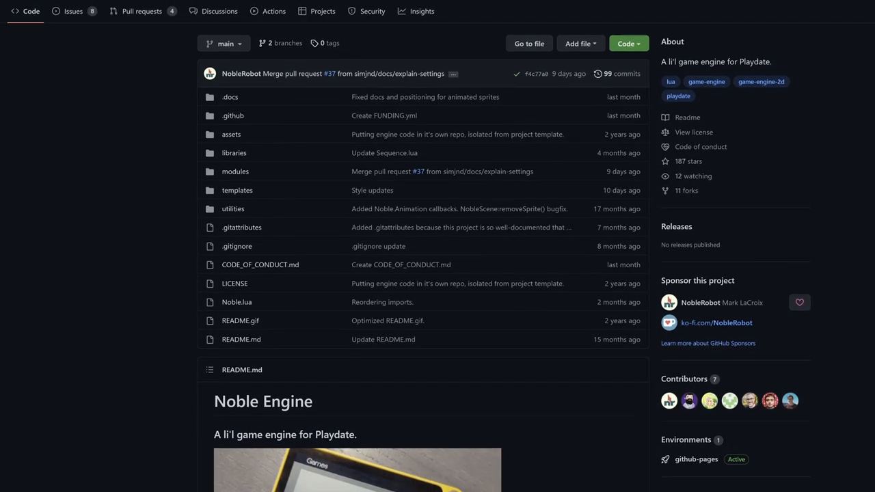
scroll("down", 3)
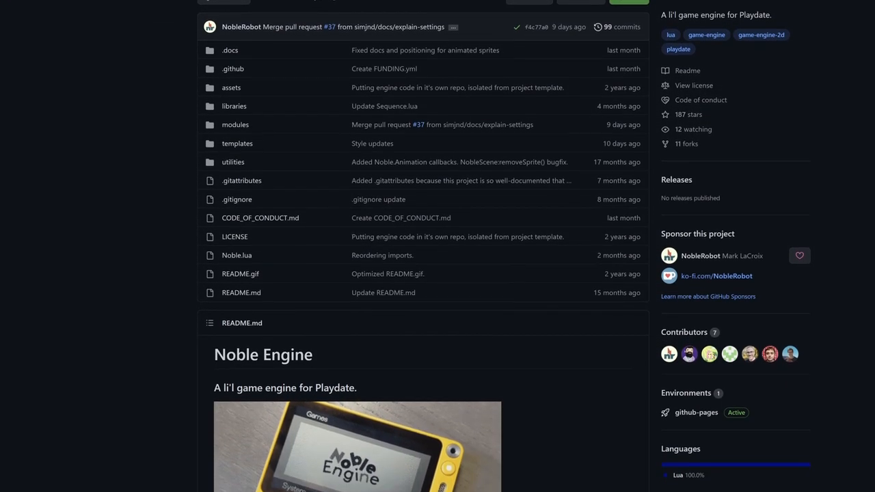
scroll("down", 3)
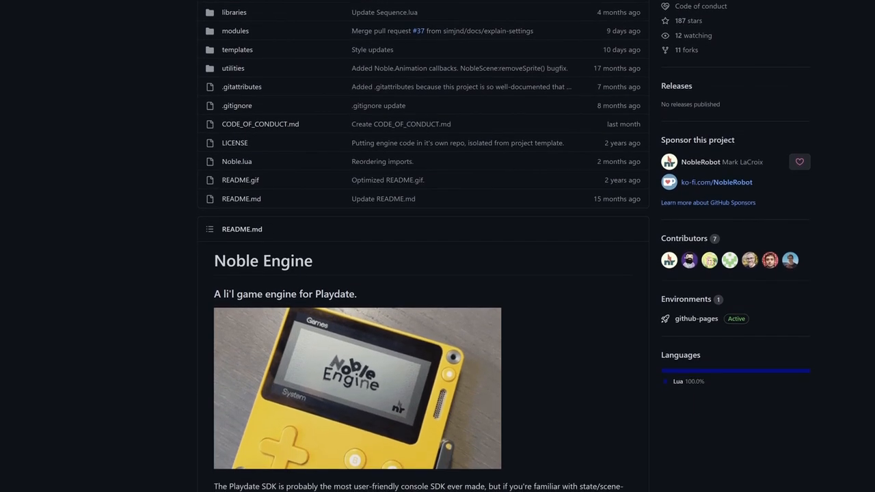
scroll("down", 3)
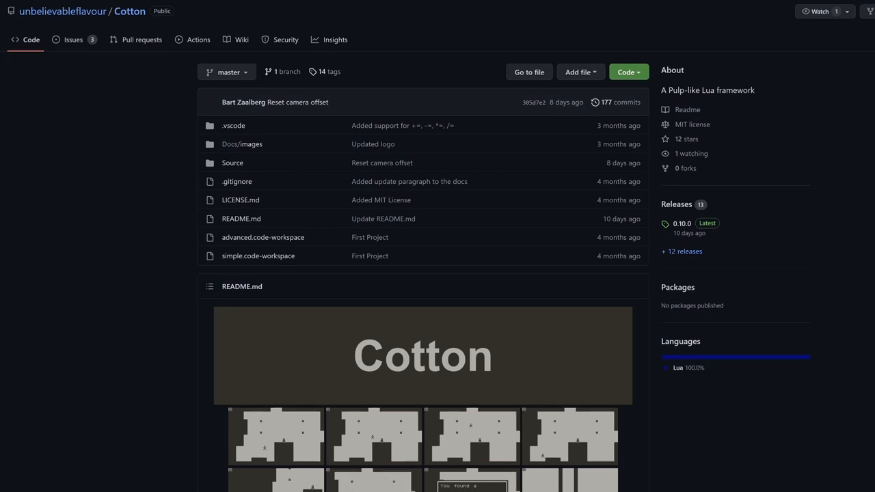
scroll("down", 3)
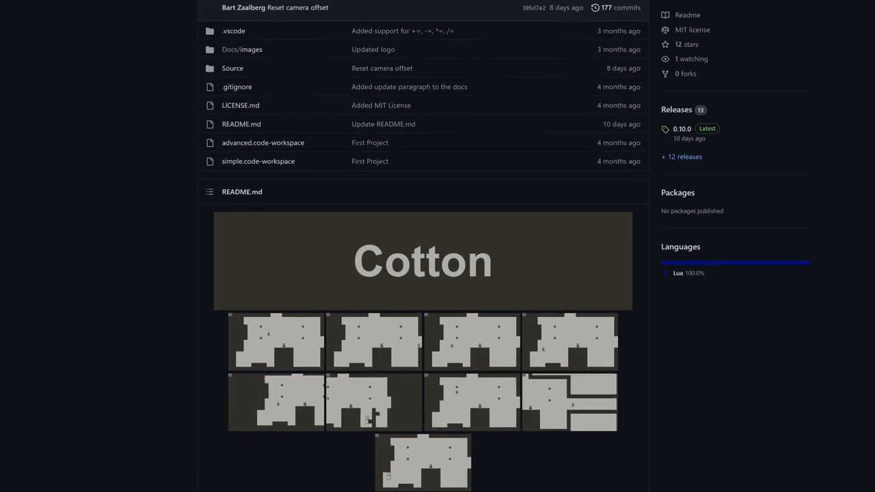
scroll("down", 3)
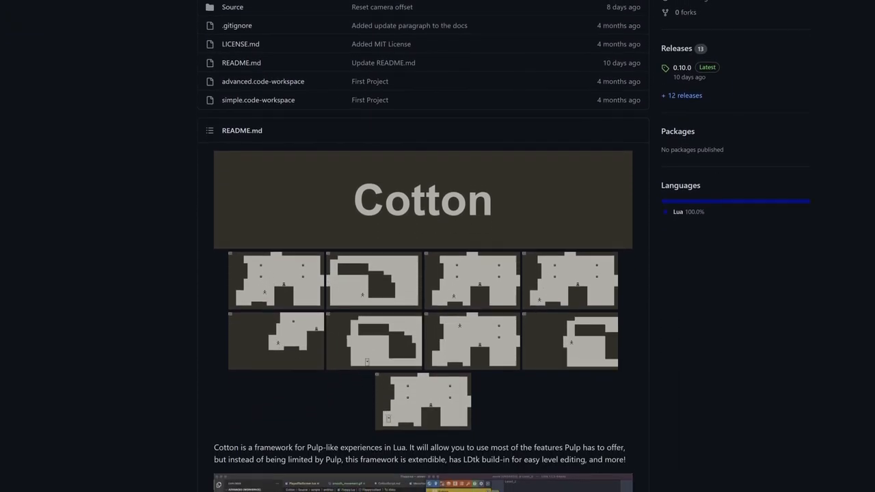
scroll("down", 3)
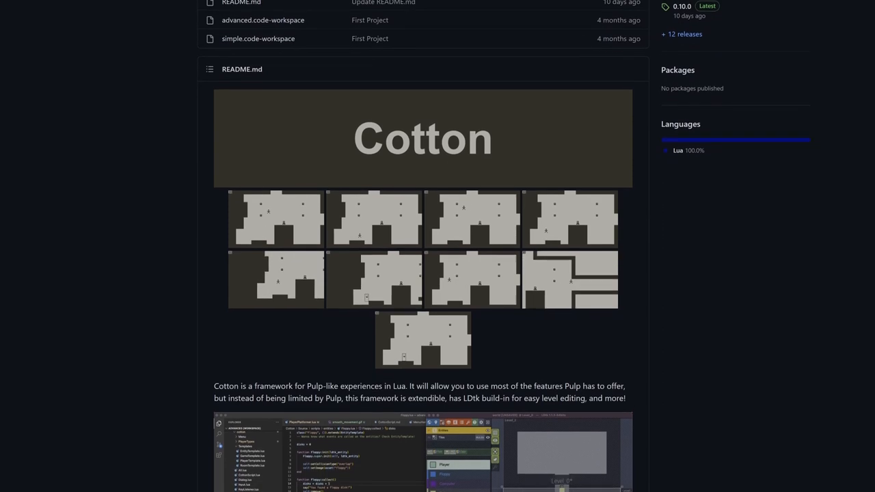
scroll("down", 3)
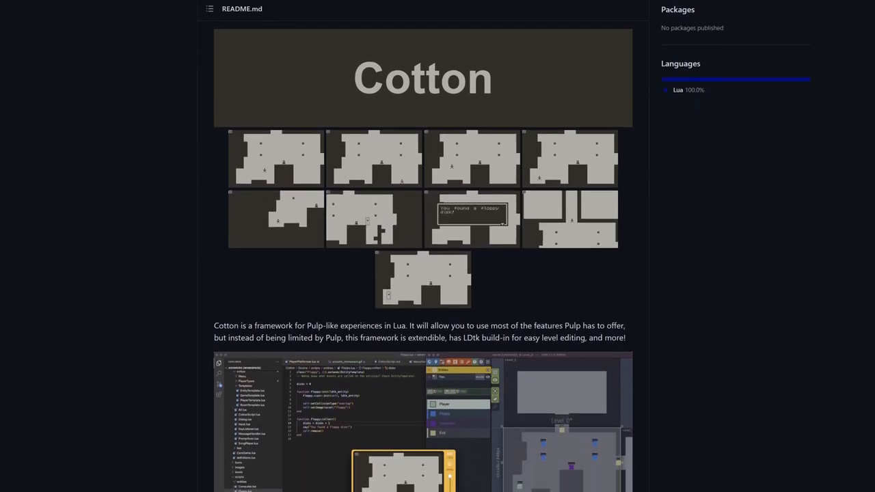
scroll("down", 3)
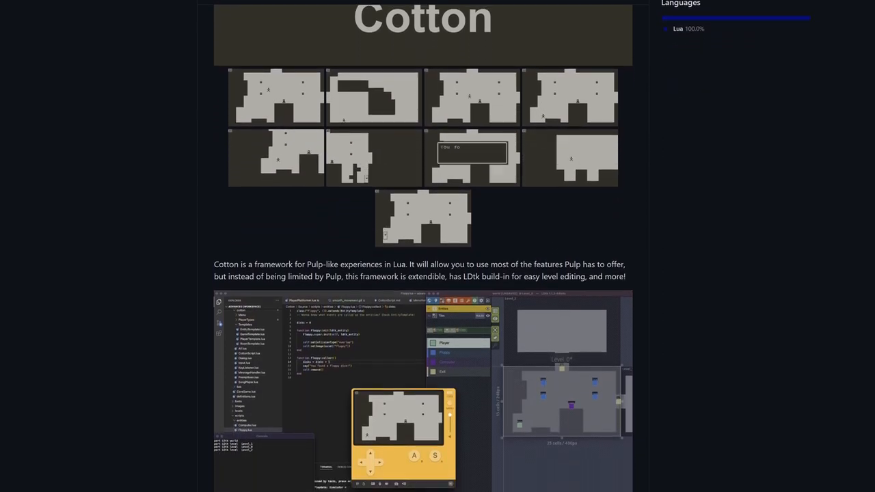
scroll("down", 3)
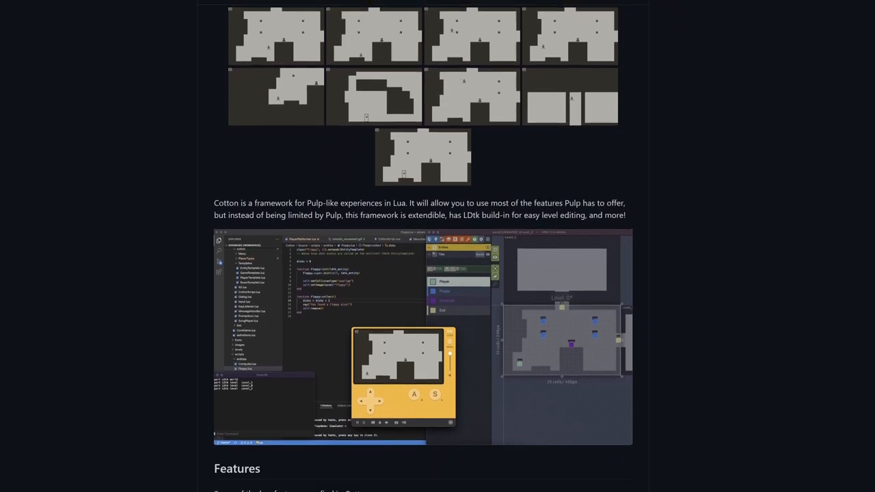
scroll("down", 3)
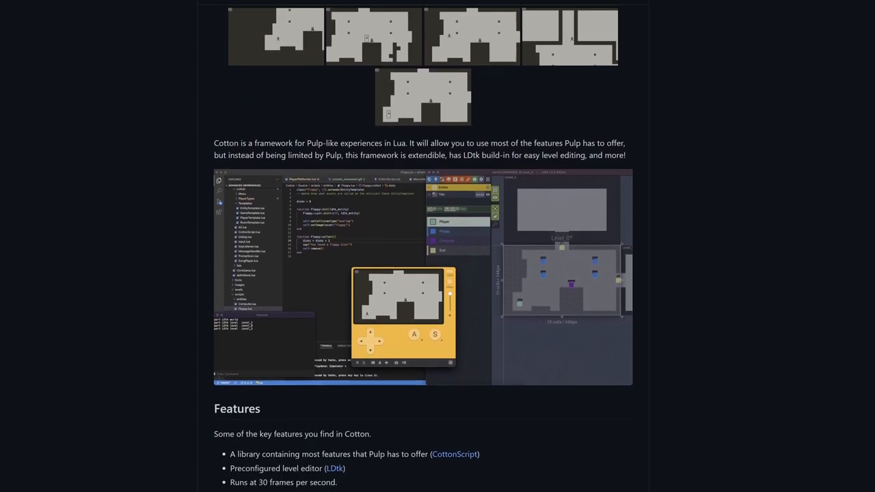
scroll("down", 3)
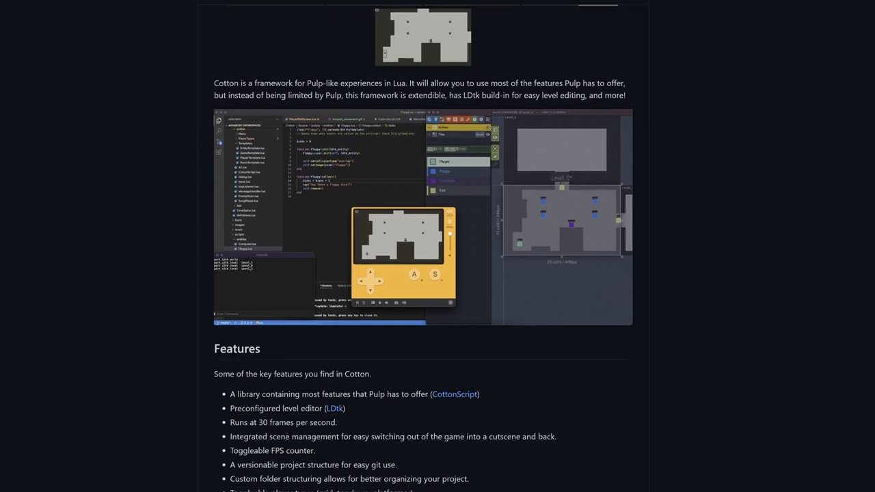
scroll("down", 3)
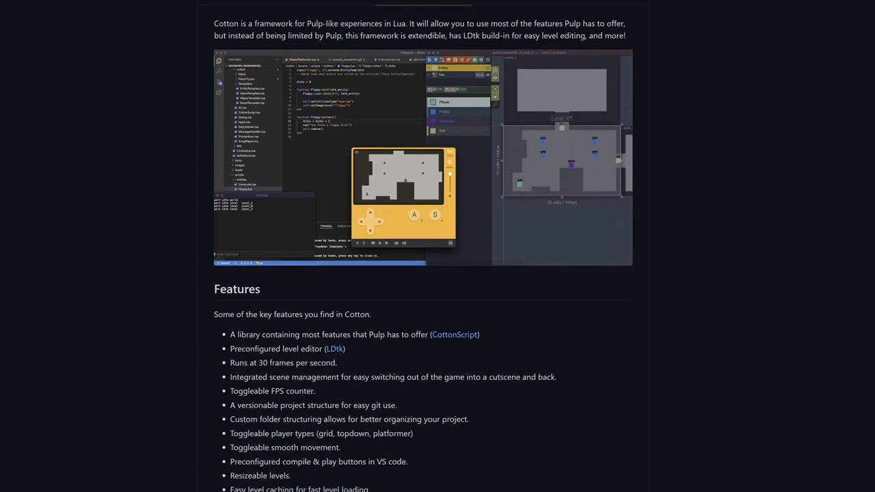